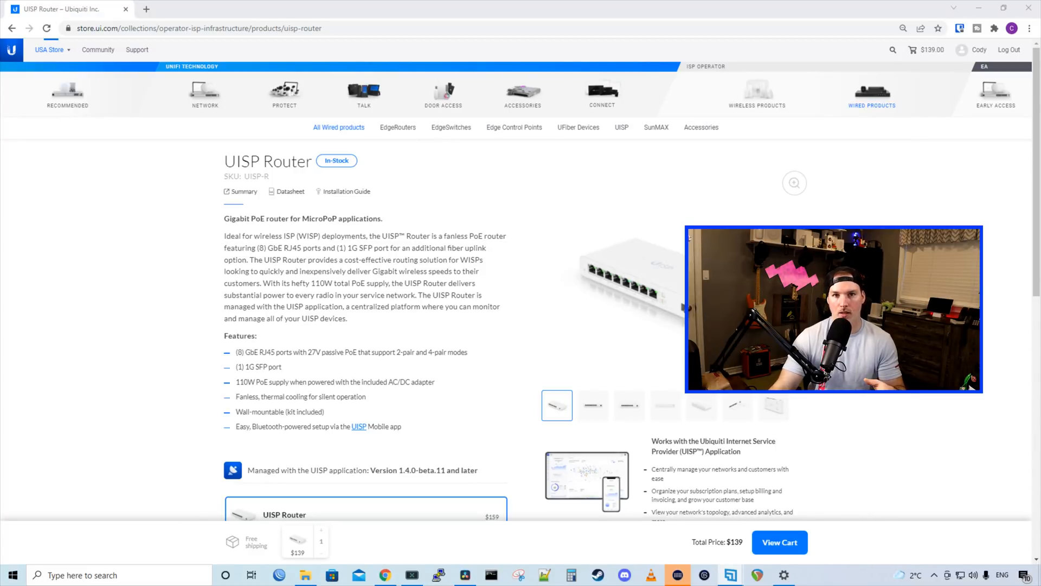
Name the newly adopted UISP Router "router" in the mobile app
scroll("down", 3)
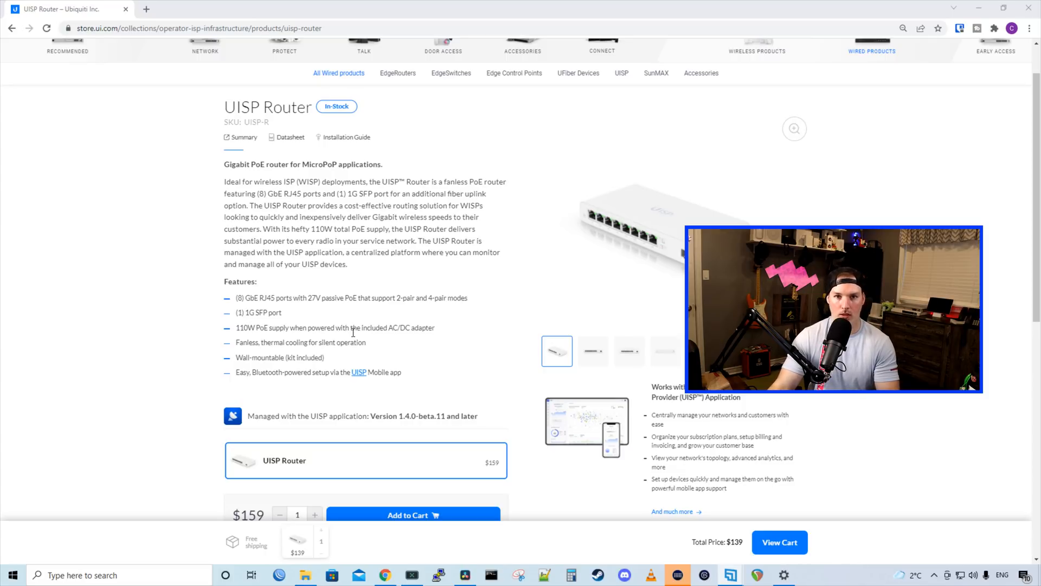
scroll("down", 3)
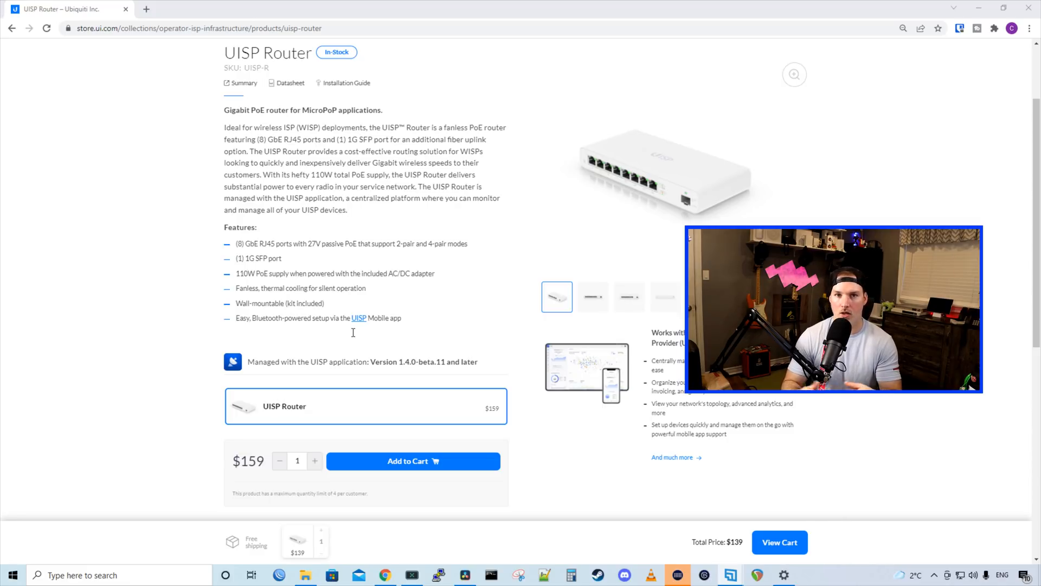
left_click(809, 575)
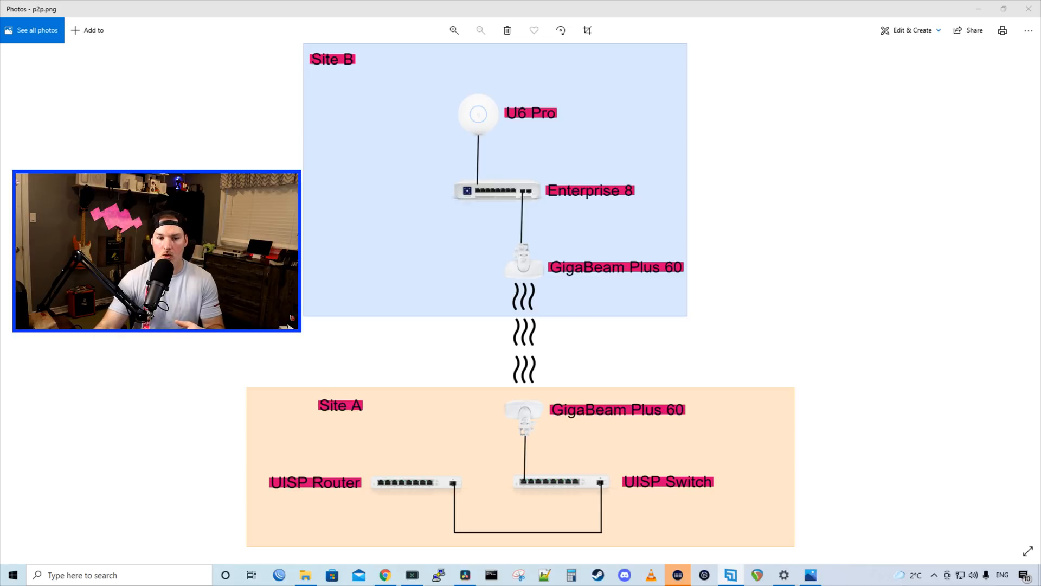
mouse_move(640, 554)
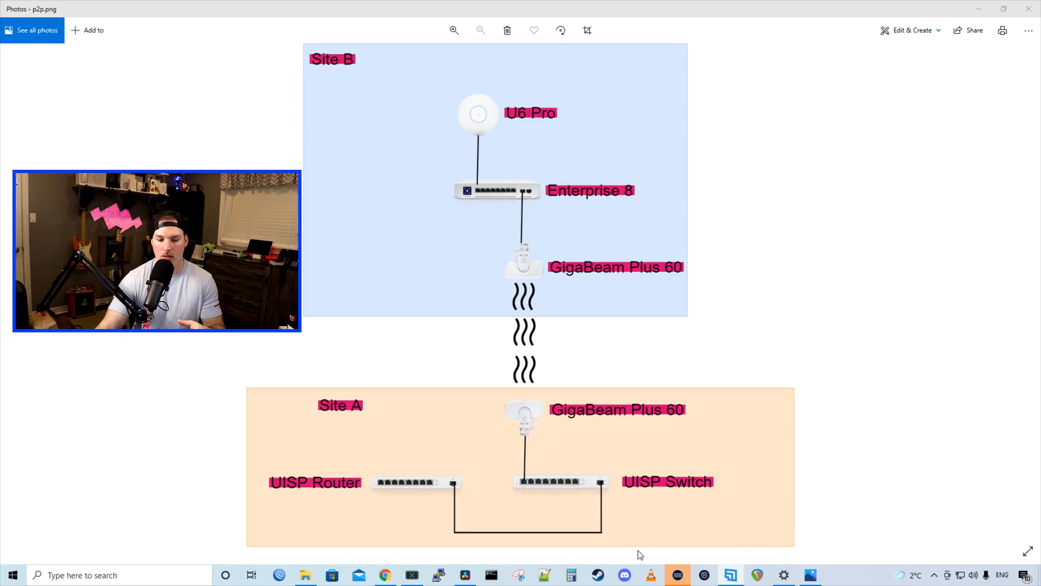
mouse_move(401, 496)
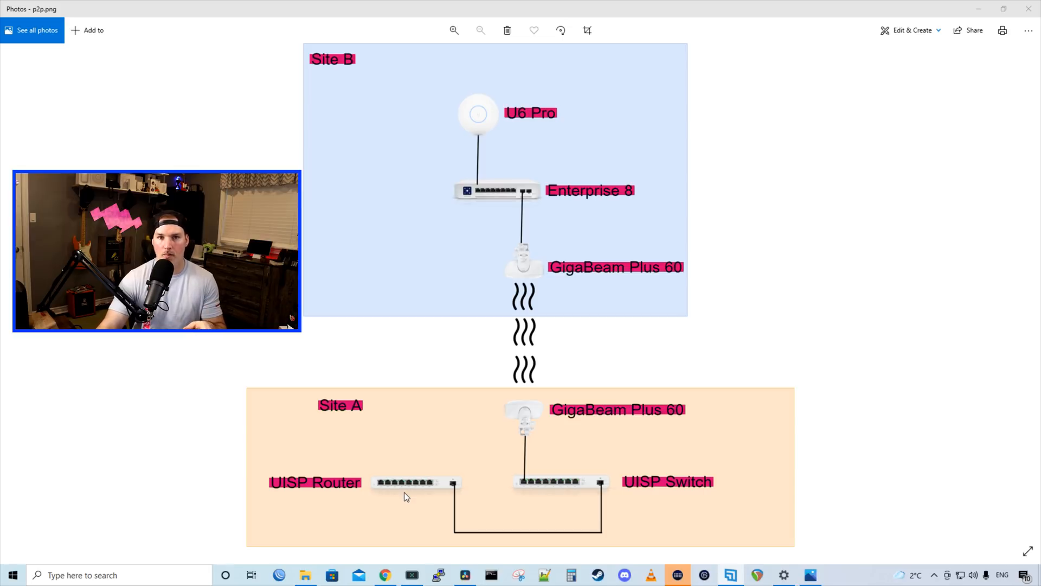
mouse_move(624, 503)
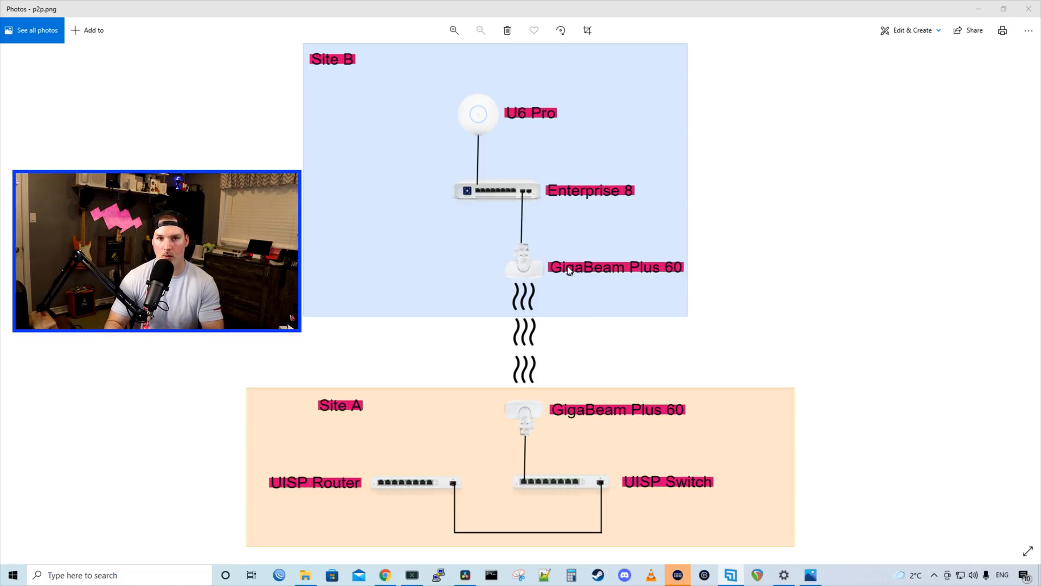
mouse_move(478, 242)
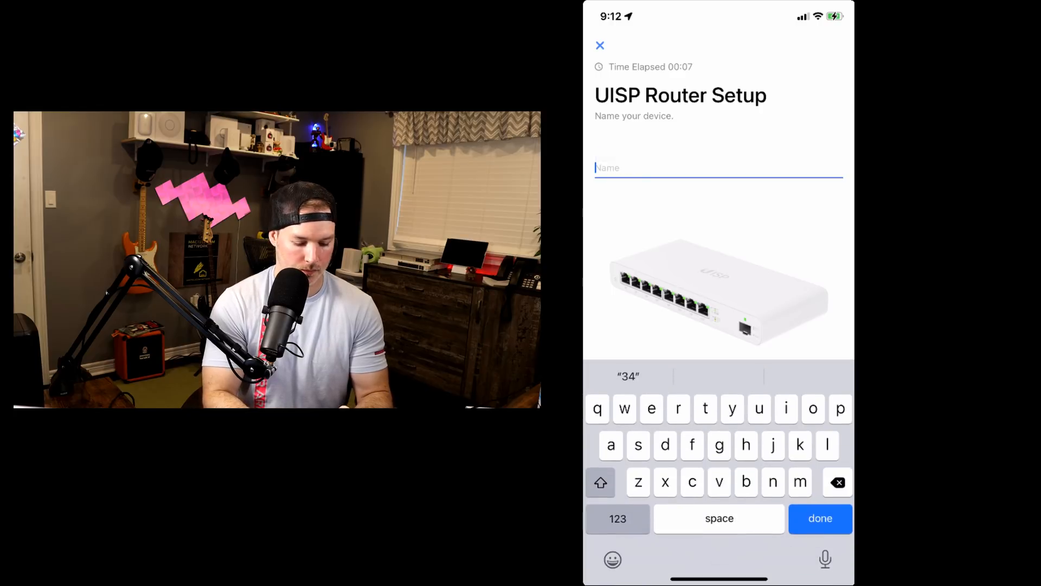
type("router")
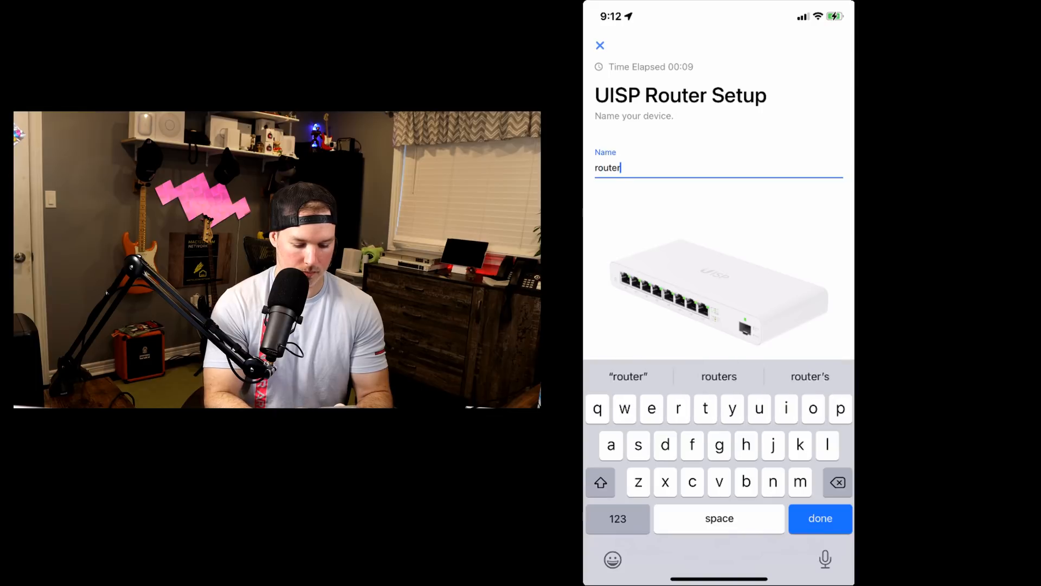
left_click(820, 519)
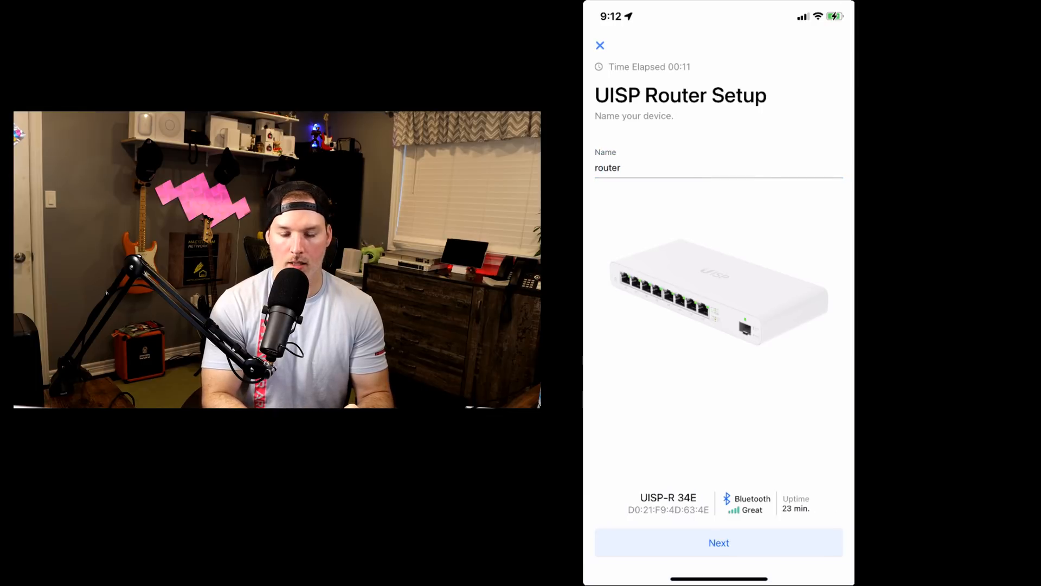
Accept the internet settings with port 1 as the DHCP WAN uplink and continue setup
left_click(718, 542)
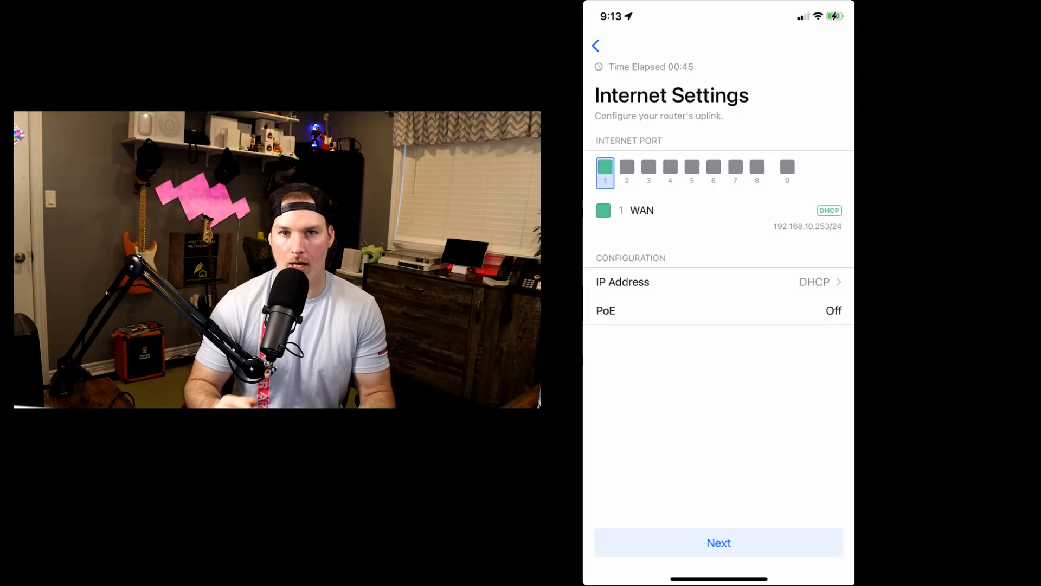
left_click(718, 542)
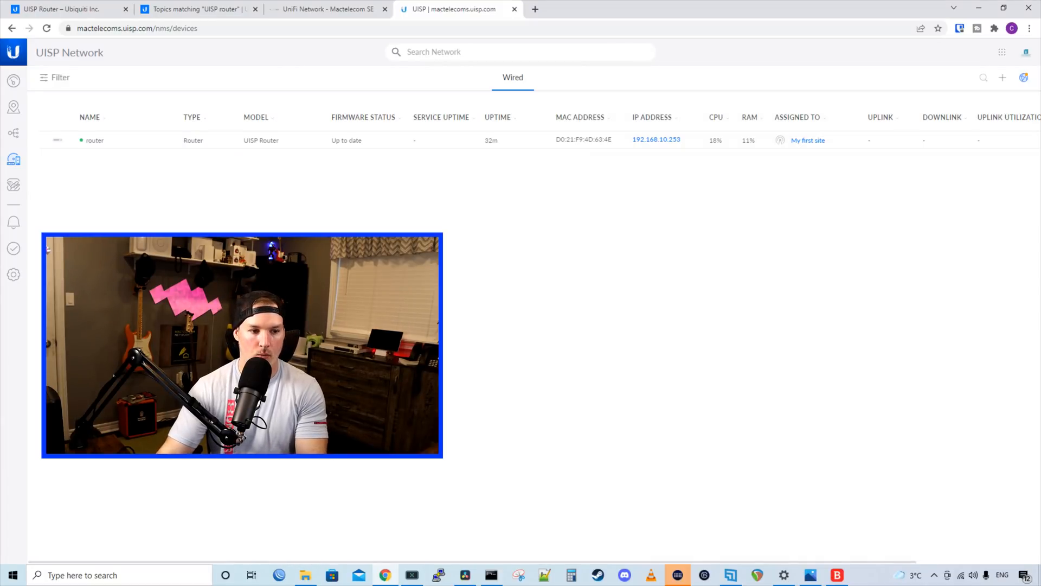
mouse_move(162, 167)
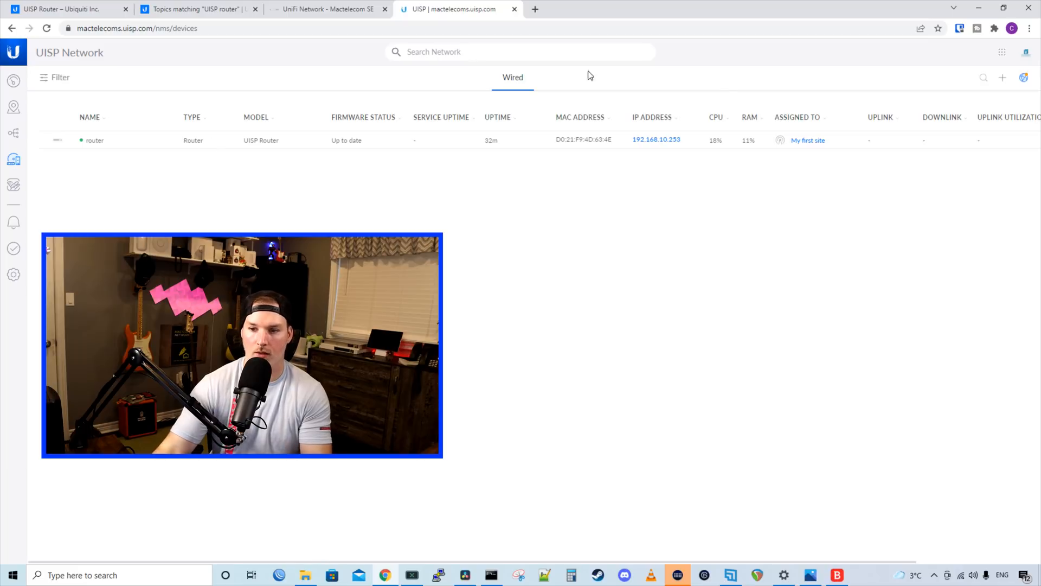
mouse_move(1029, 127)
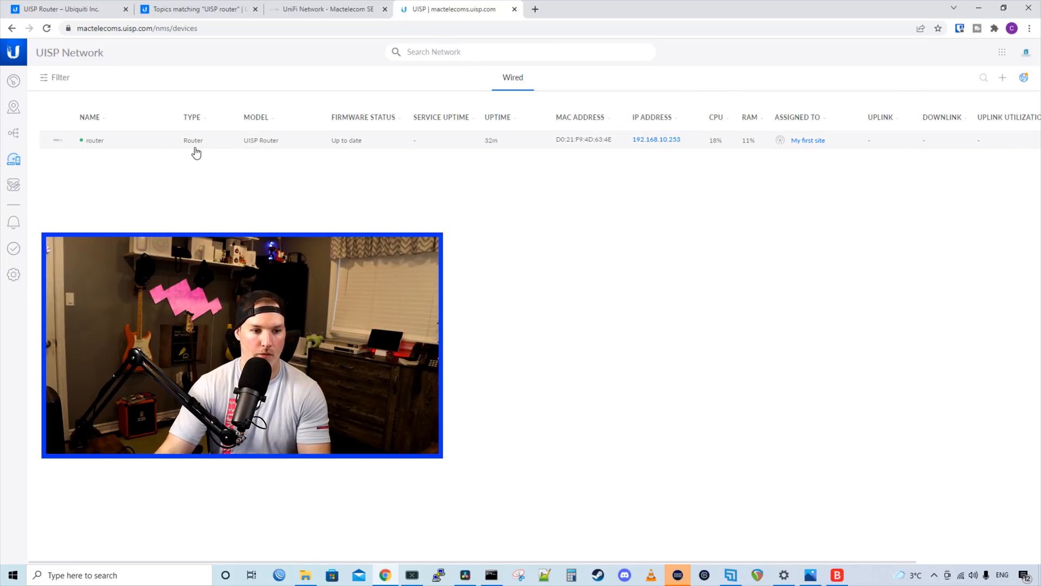
Show the router's device panel with its downlink client list and the empty Subscribers section
left_click(95, 140)
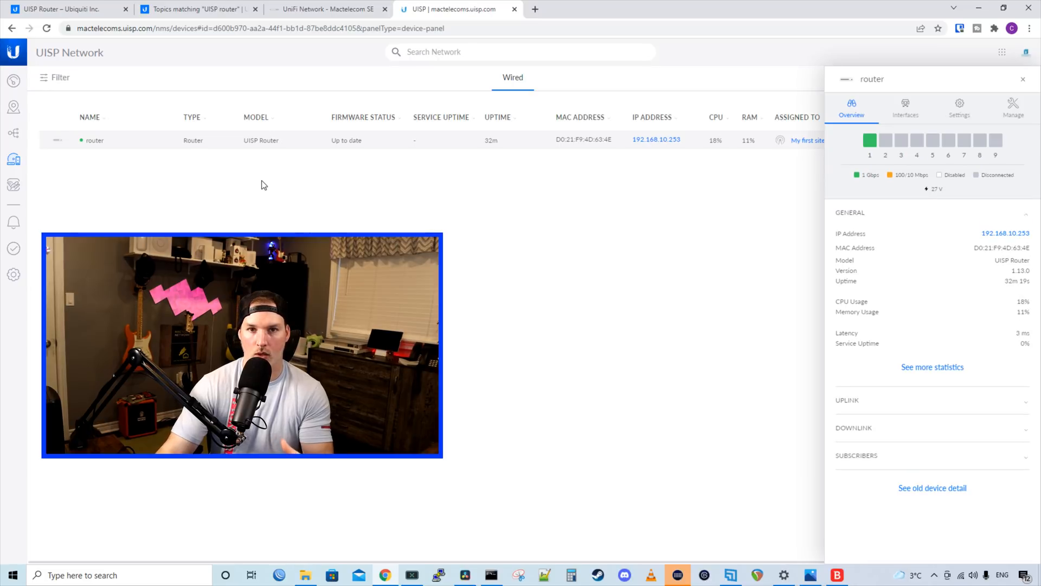
mouse_move(864, 176)
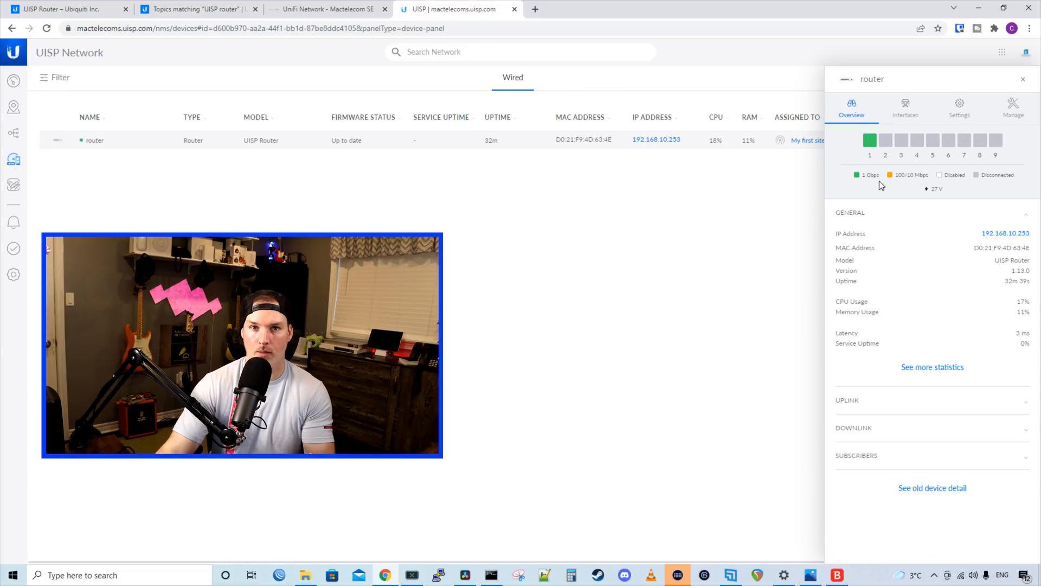
mouse_move(888, 185)
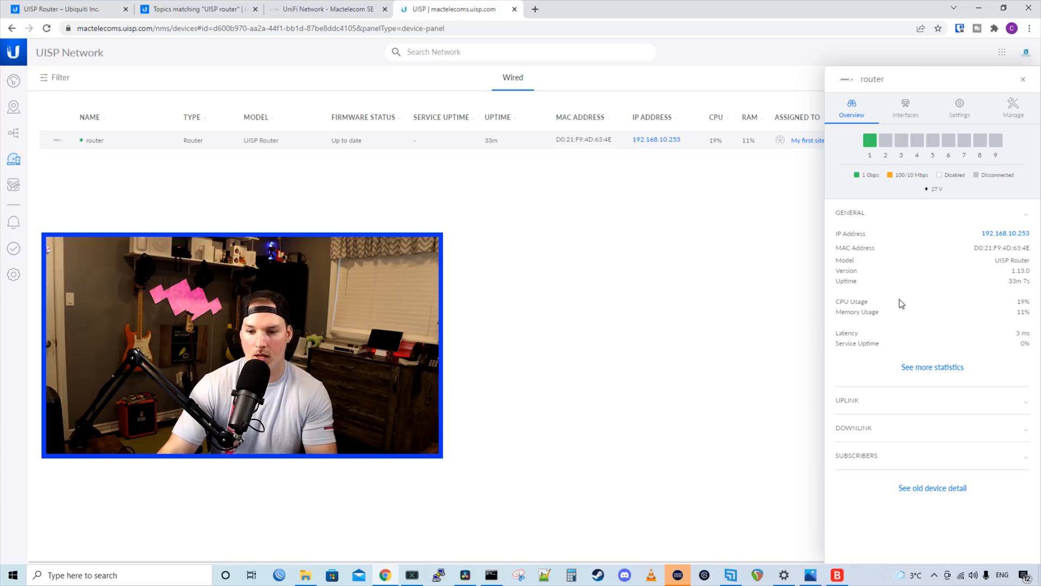
mouse_move(933, 369)
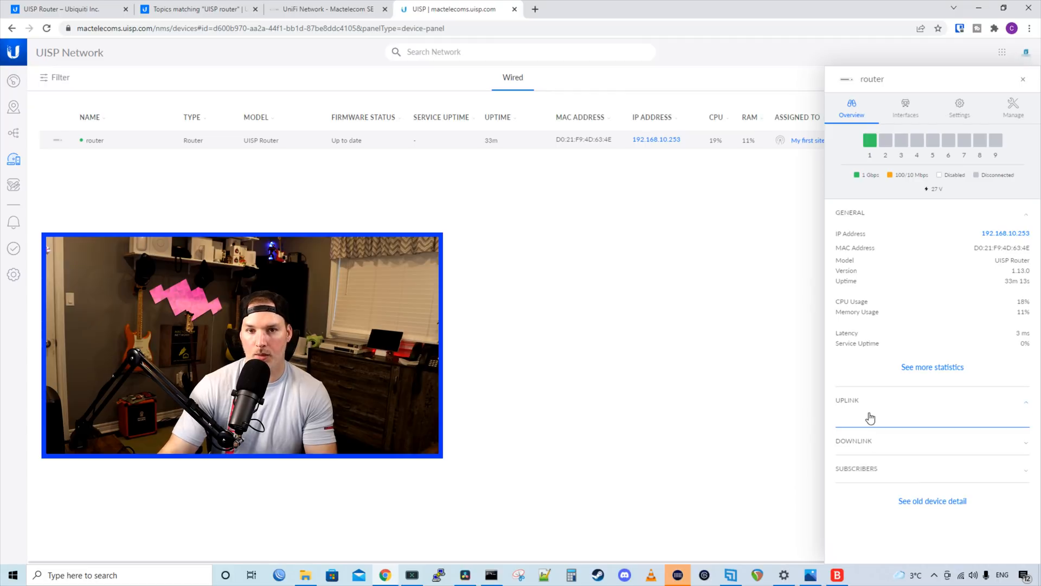
left_click(855, 440)
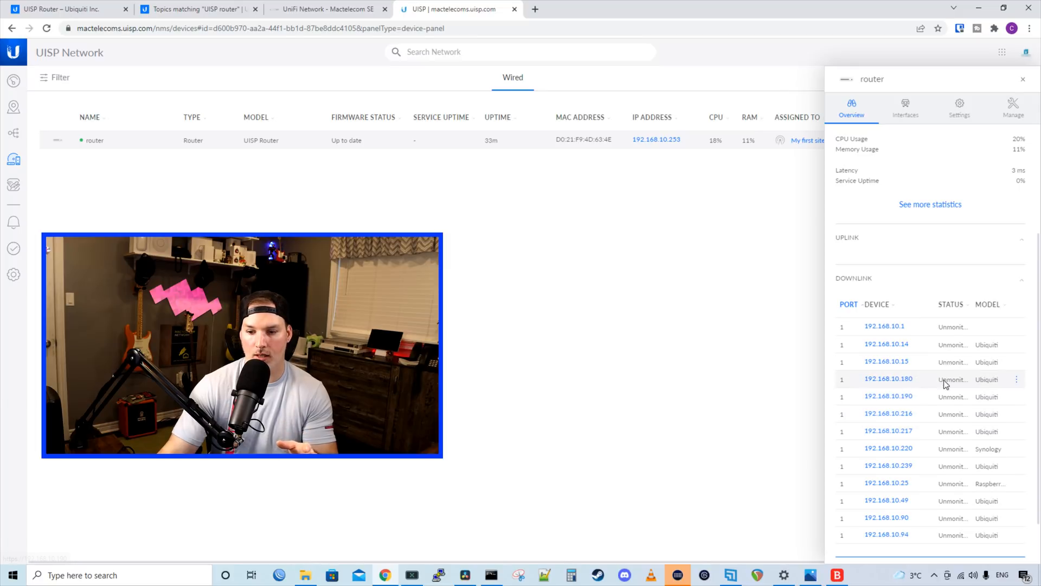
scroll("down", 3)
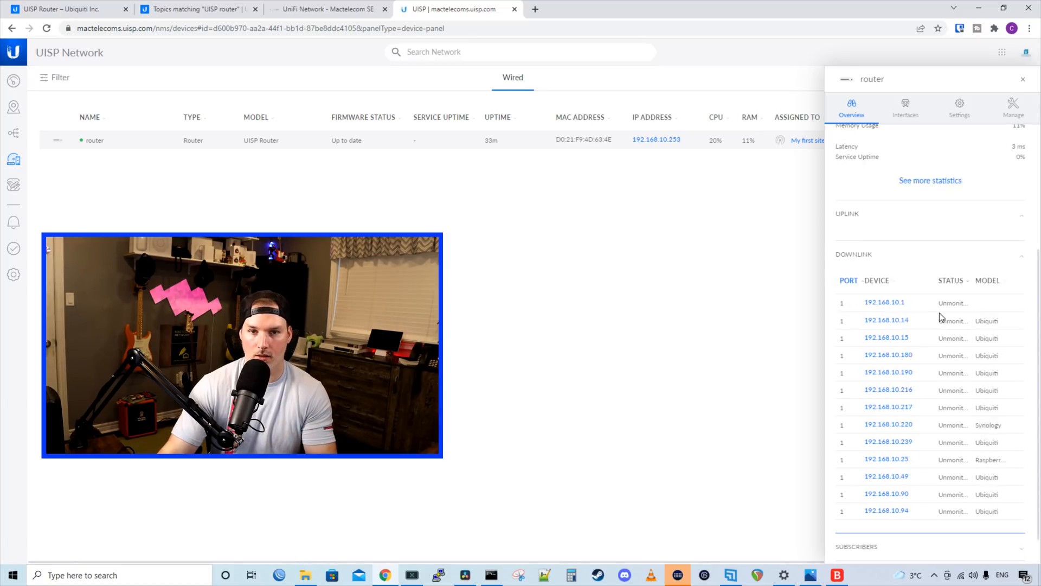
scroll("down", 3)
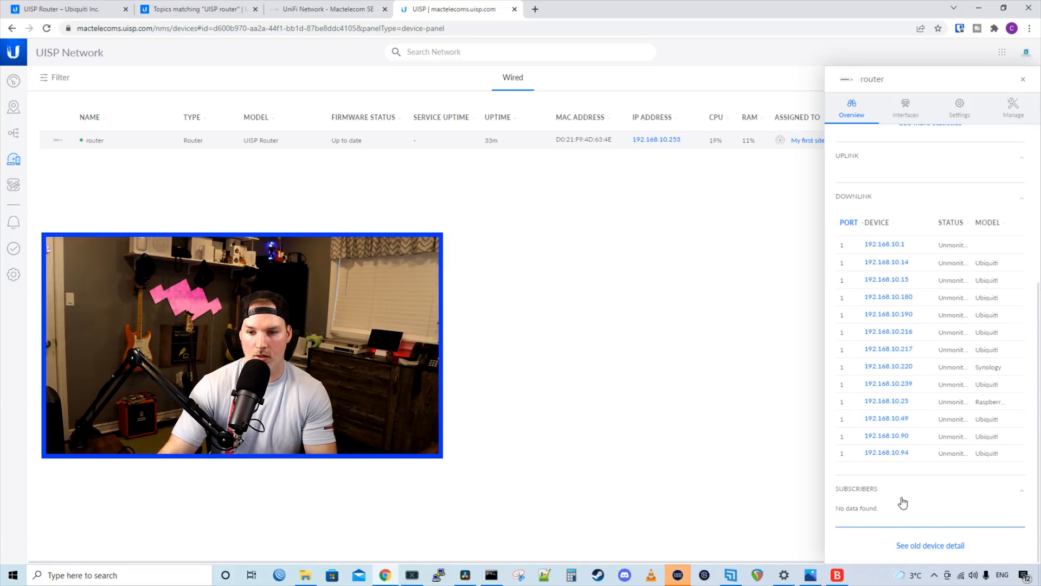
mouse_move(904, 106)
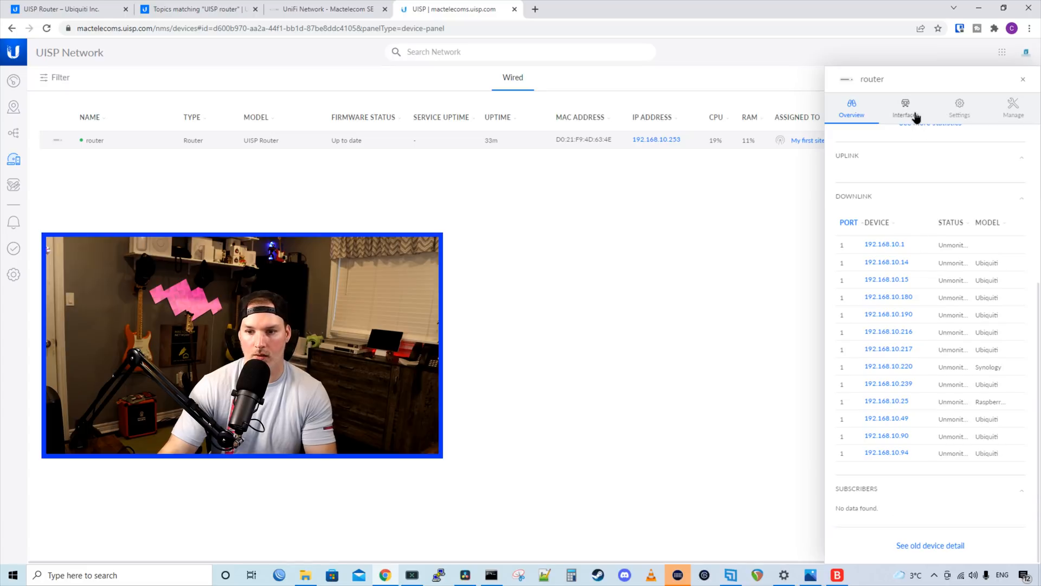
Inspect port 2's PoE options (left off) and configuration under Interfaces, then move to Settings
left_click(905, 108)
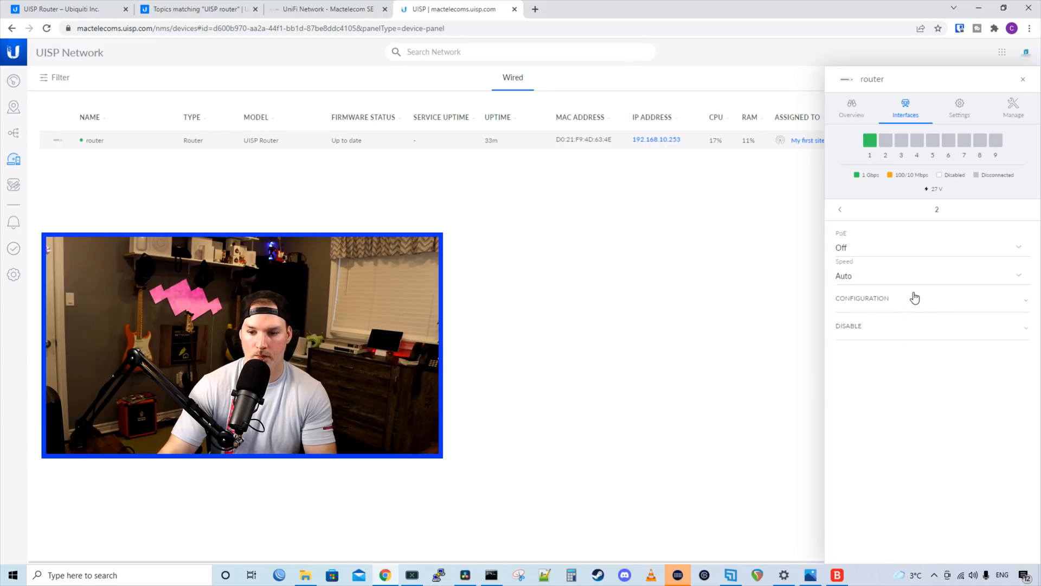
left_click(929, 247)
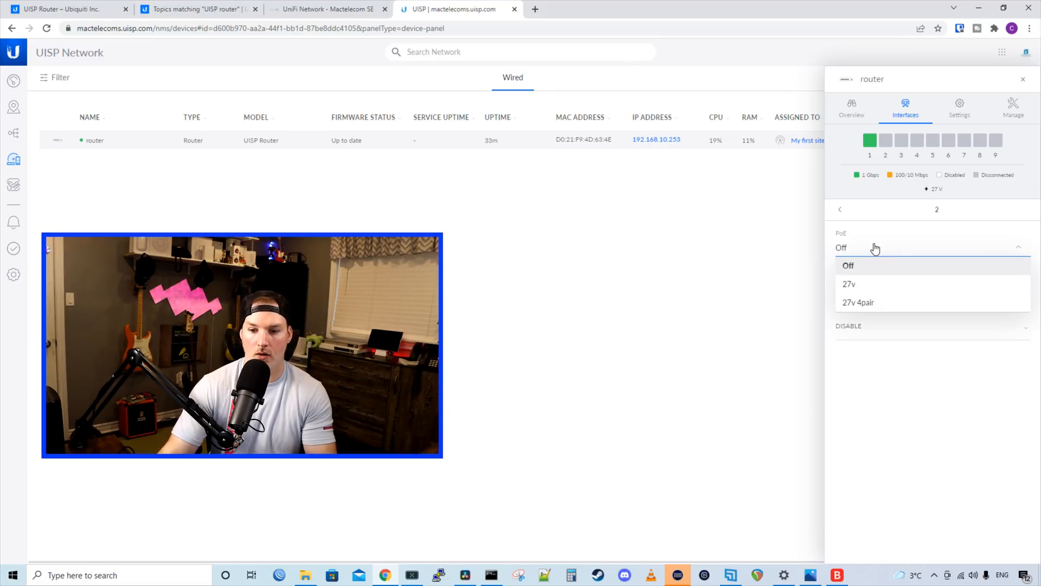
mouse_move(883, 294)
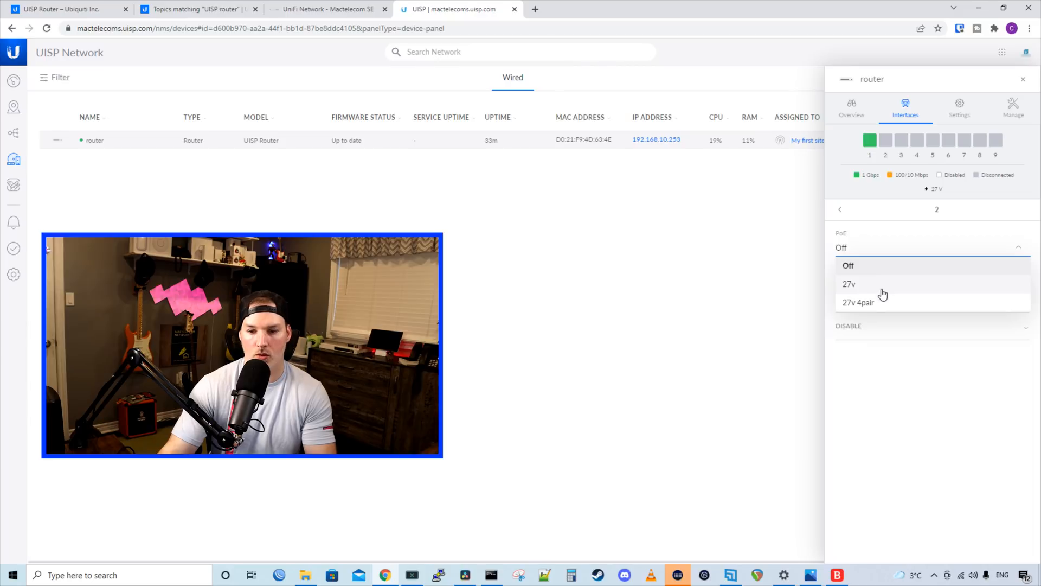
left_click(848, 266)
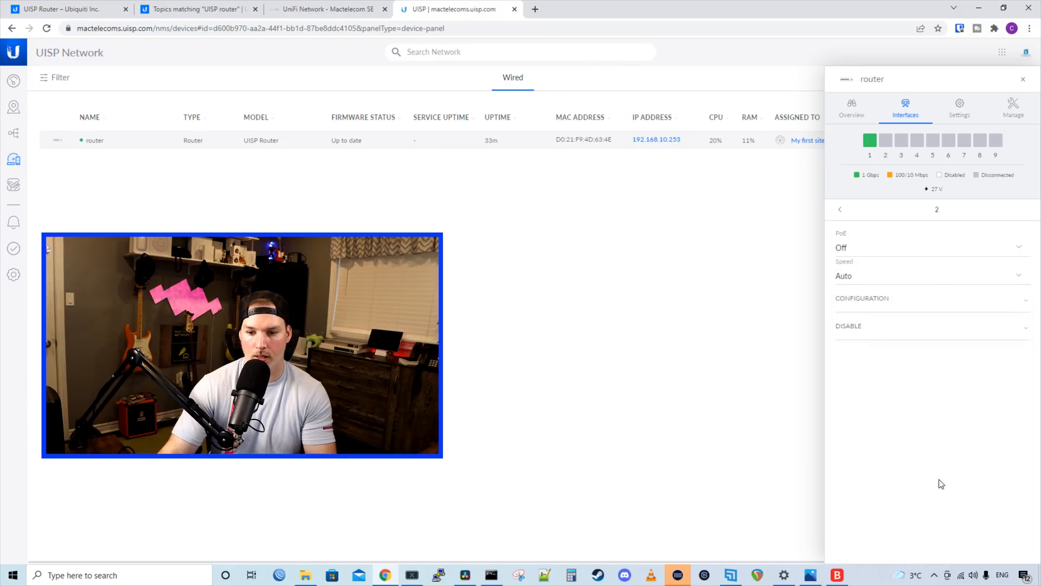
left_click(929, 276)
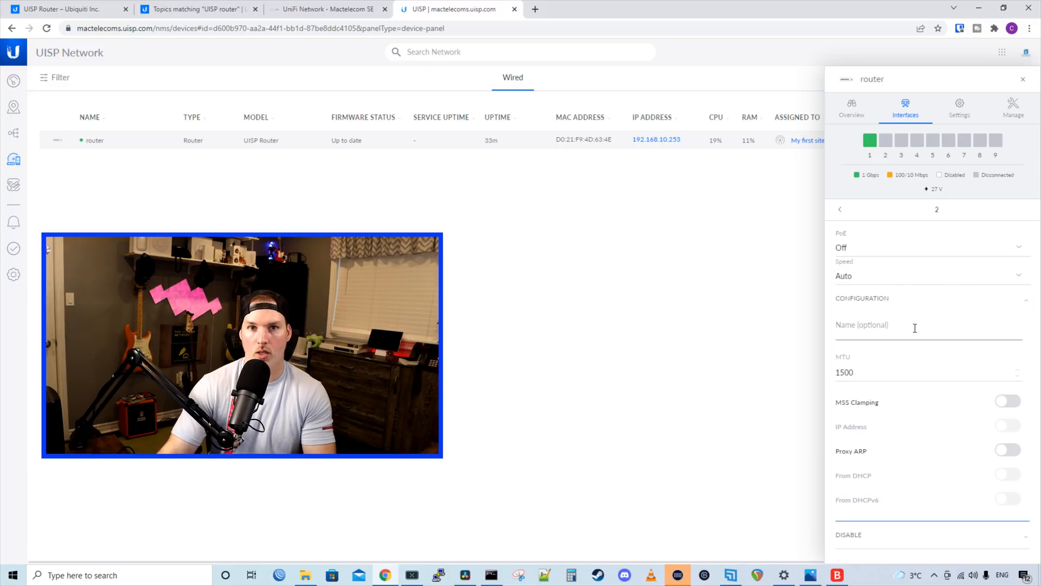
mouse_move(911, 414)
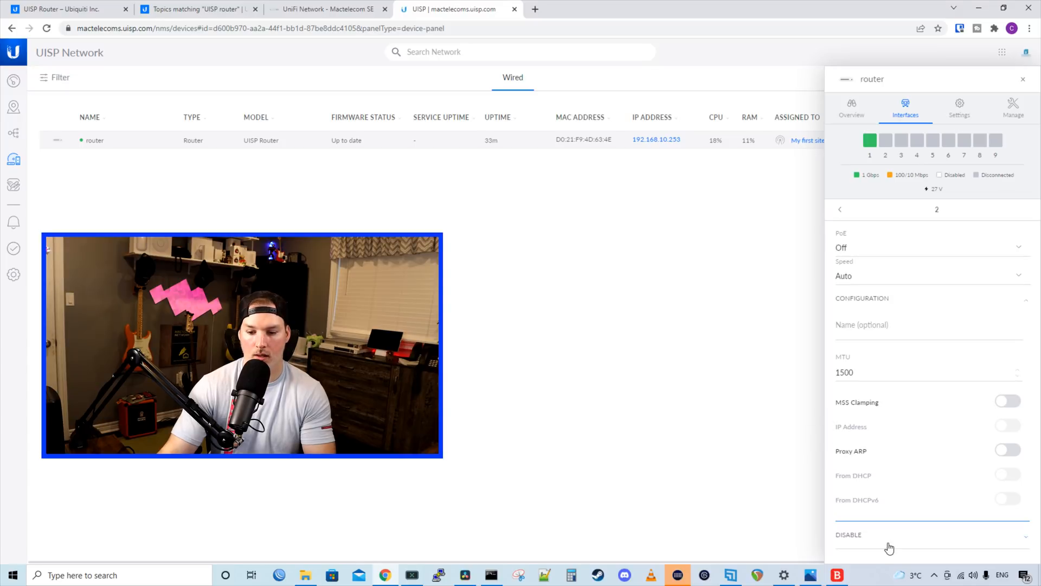
mouse_move(1025, 306)
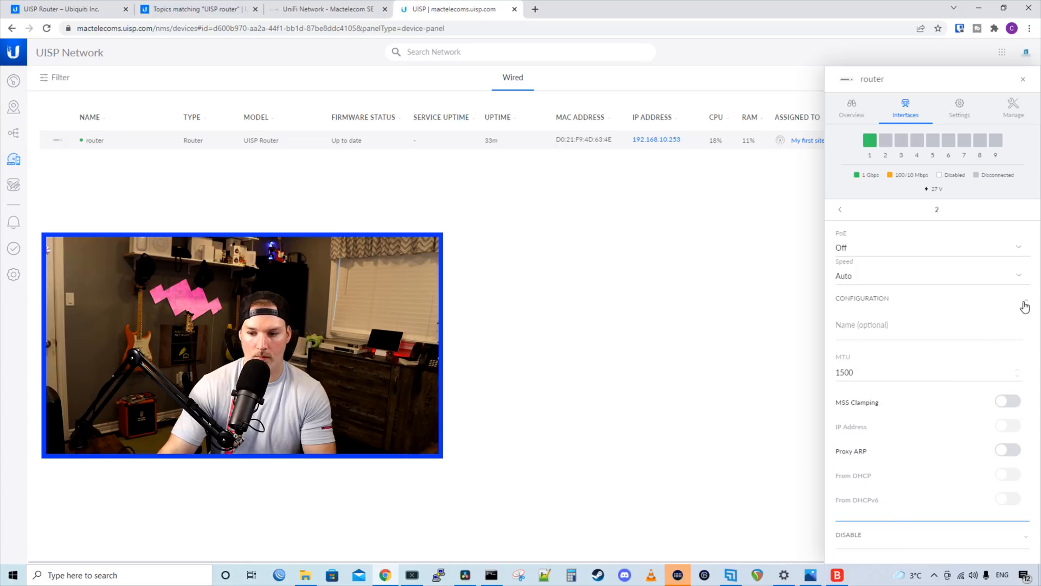
left_click(959, 106)
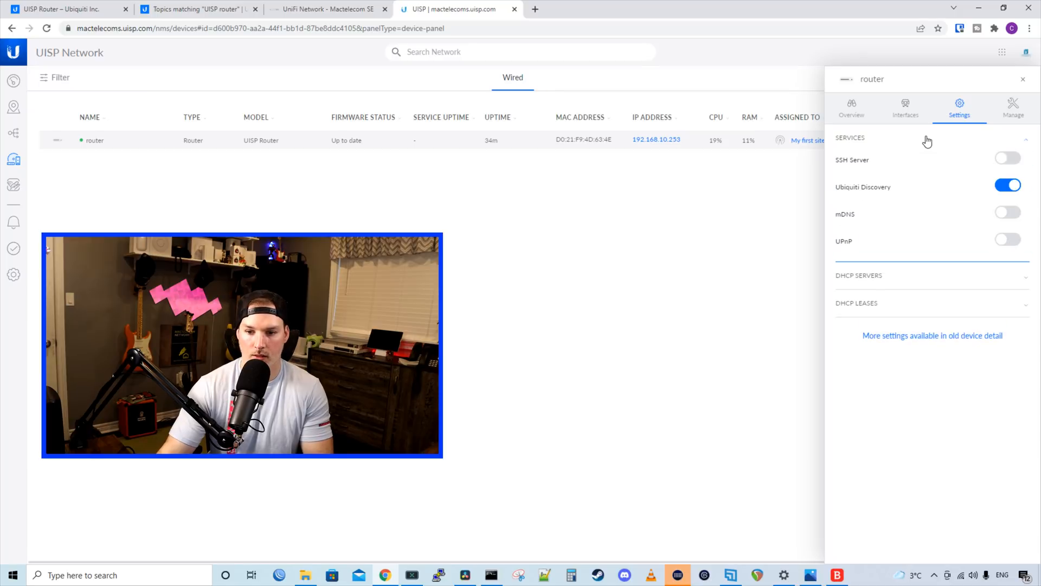
mouse_move(869, 200)
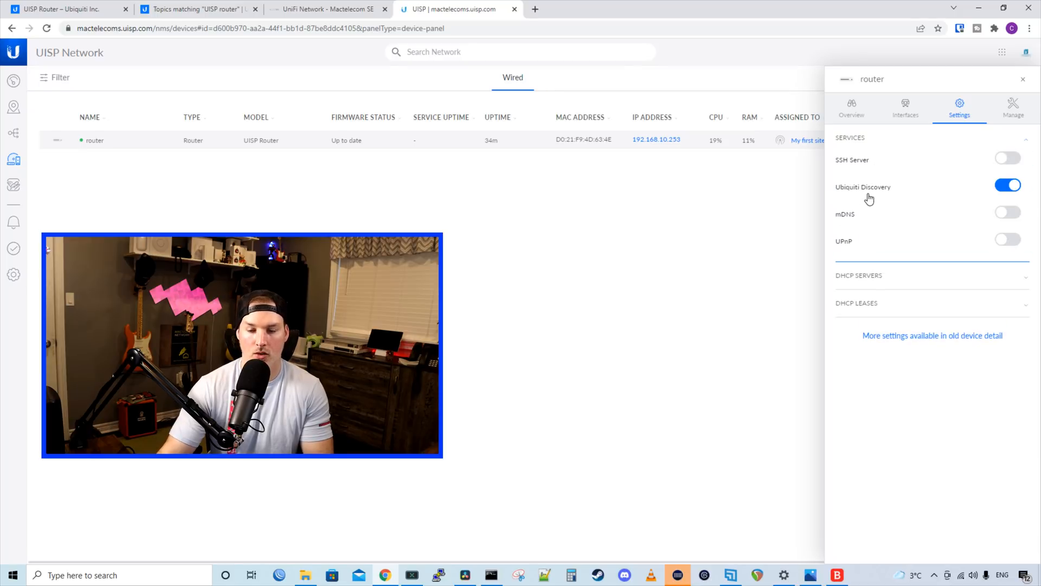
mouse_move(861, 244)
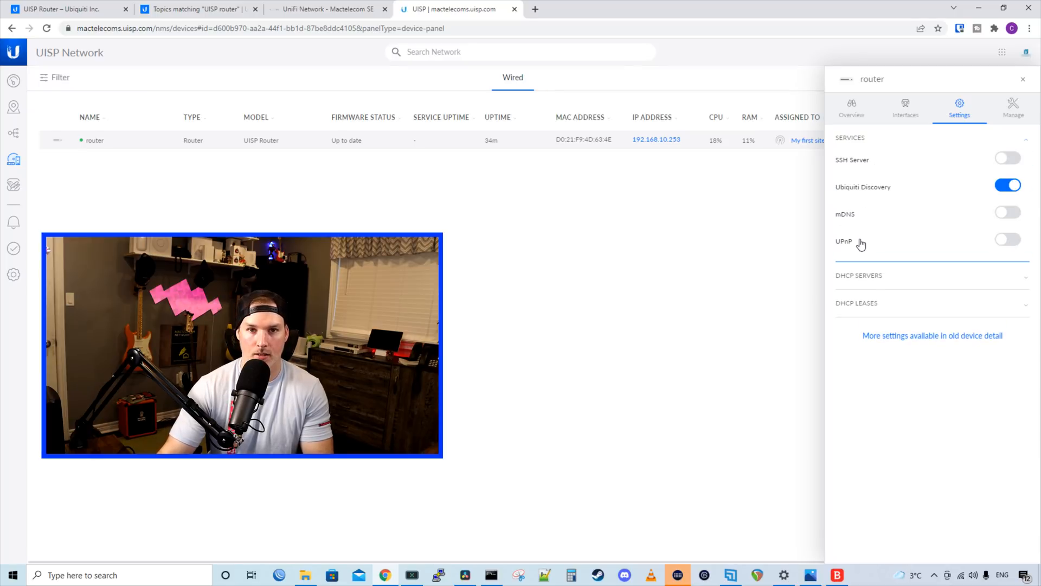
Expand the switch0 DHCP server range 192.168.1.2/24–254/24 and the empty DHCP leases list
left_click(859, 274)
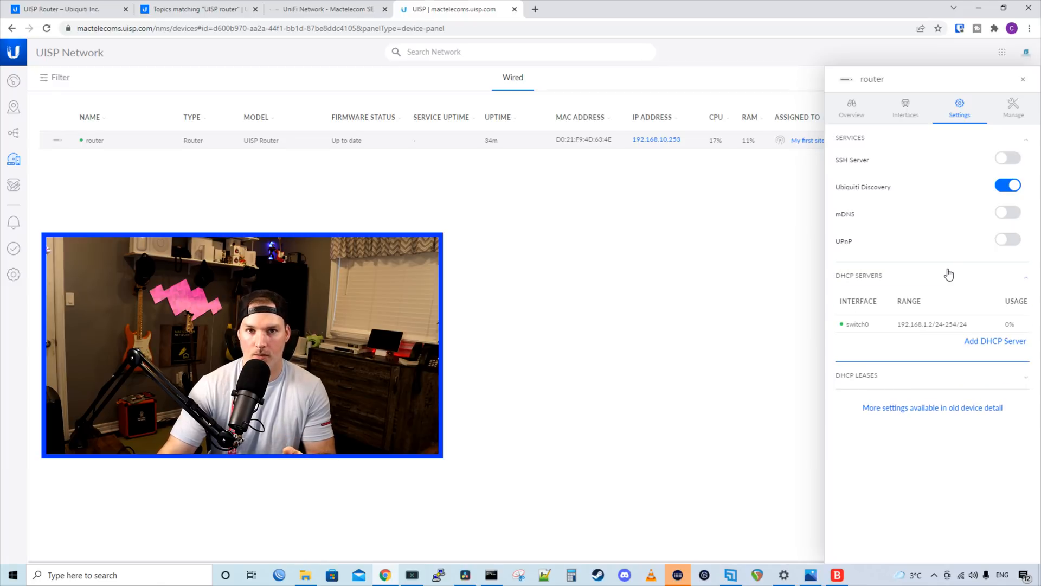
left_click(856, 374)
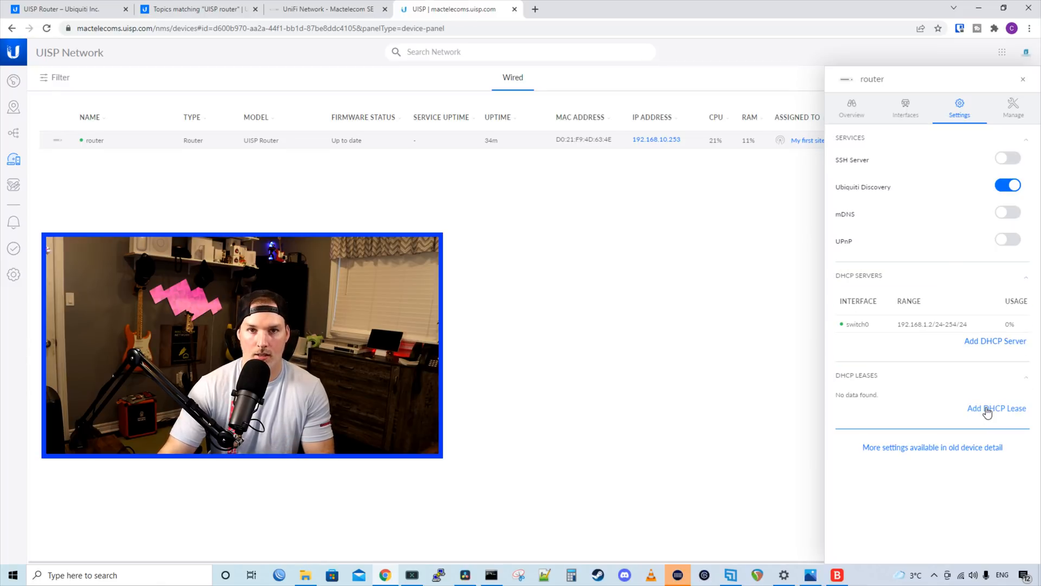
mouse_move(912, 452)
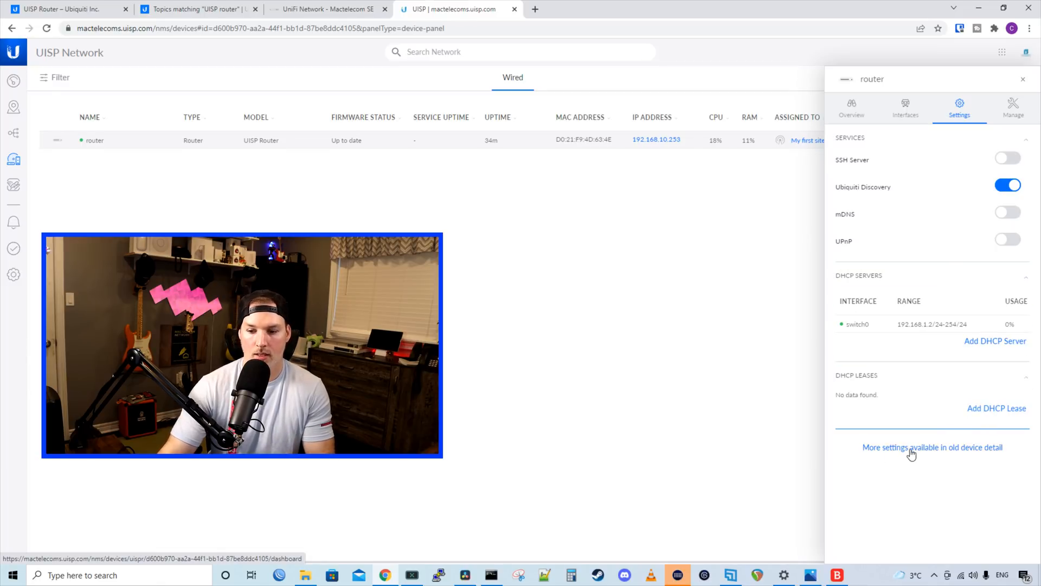
mouse_move(942, 454)
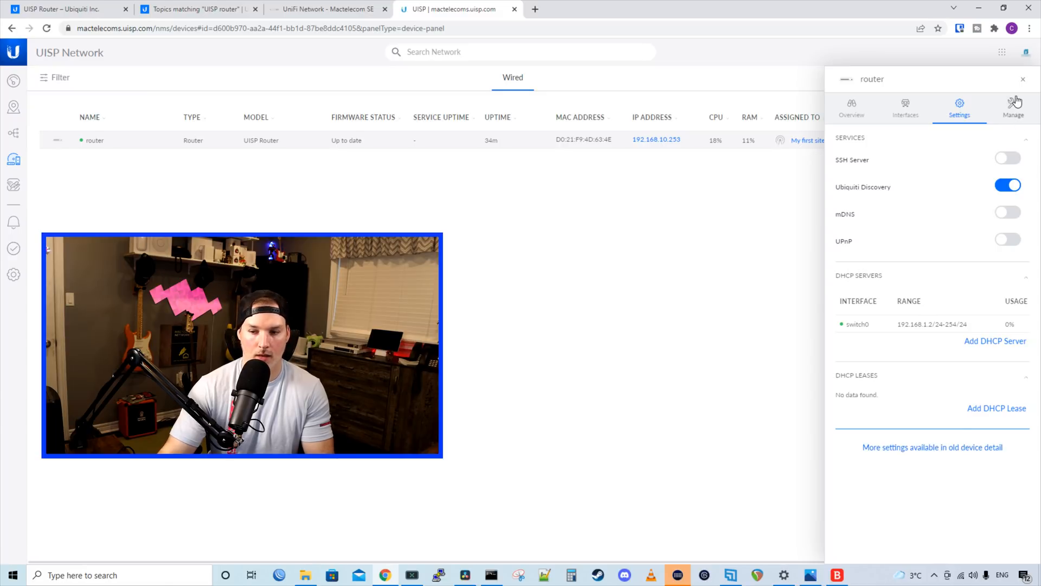
Review the Manage options — My first site assignment and Locate Device LED blink — then return to Settings
left_click(1013, 106)
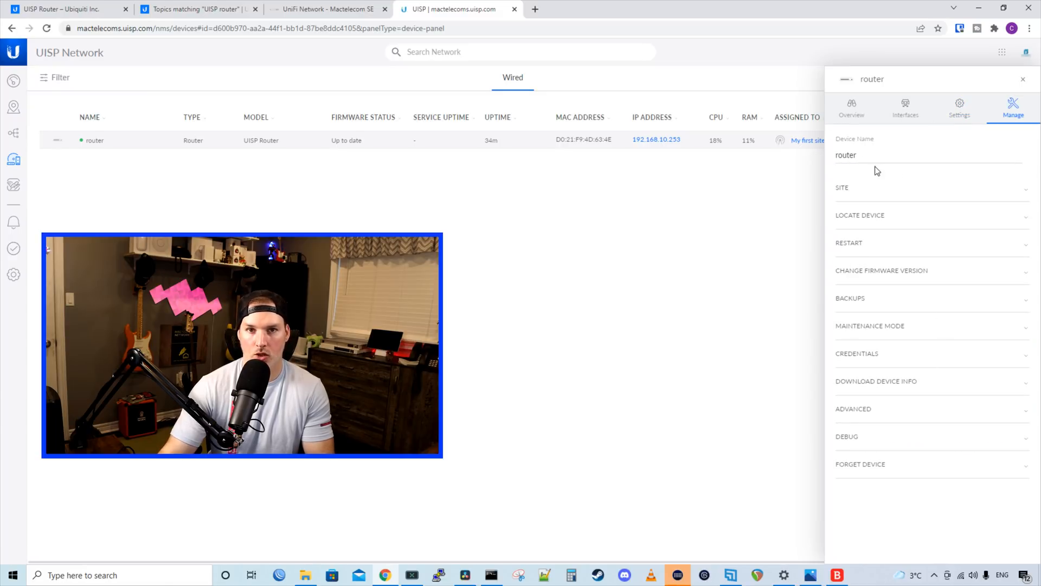
left_click(930, 188)
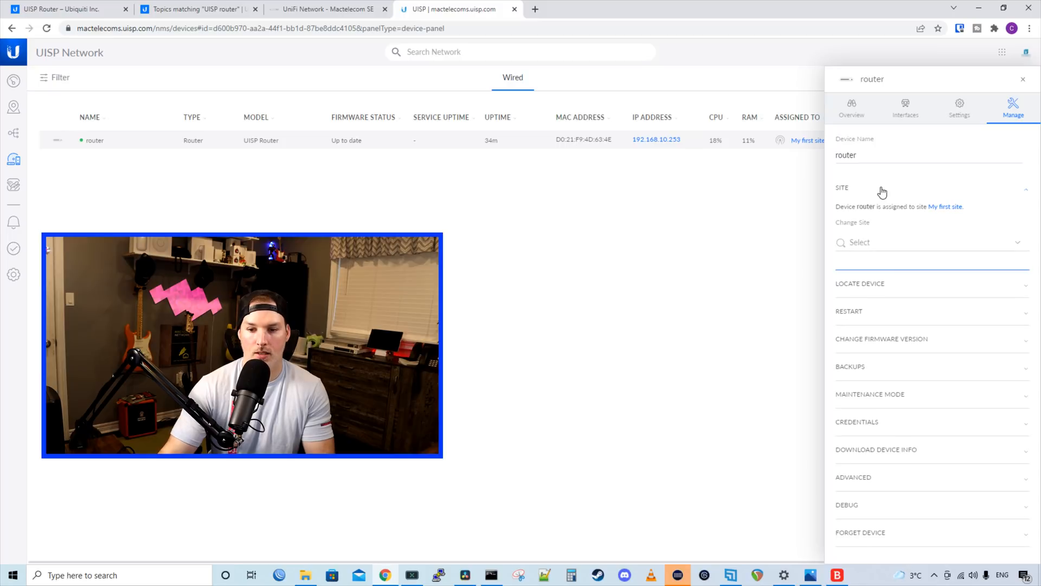
mouse_move(898, 294)
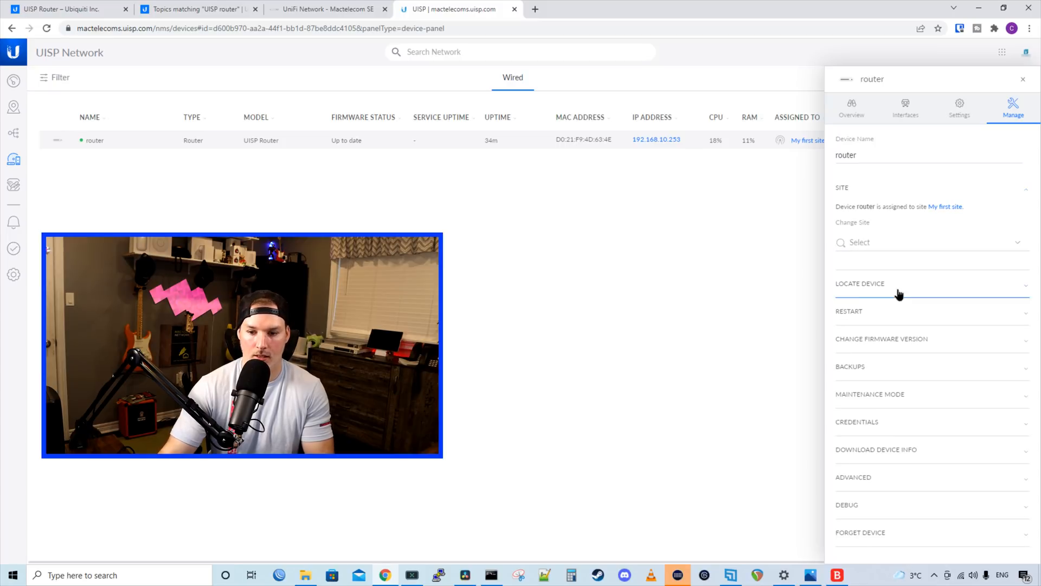
left_click(859, 283)
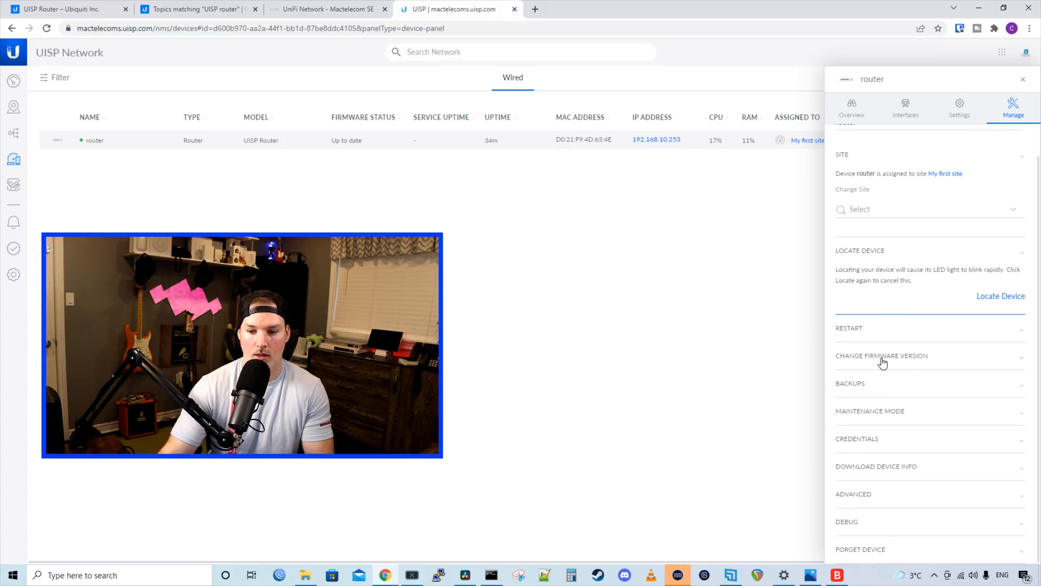
mouse_move(897, 409)
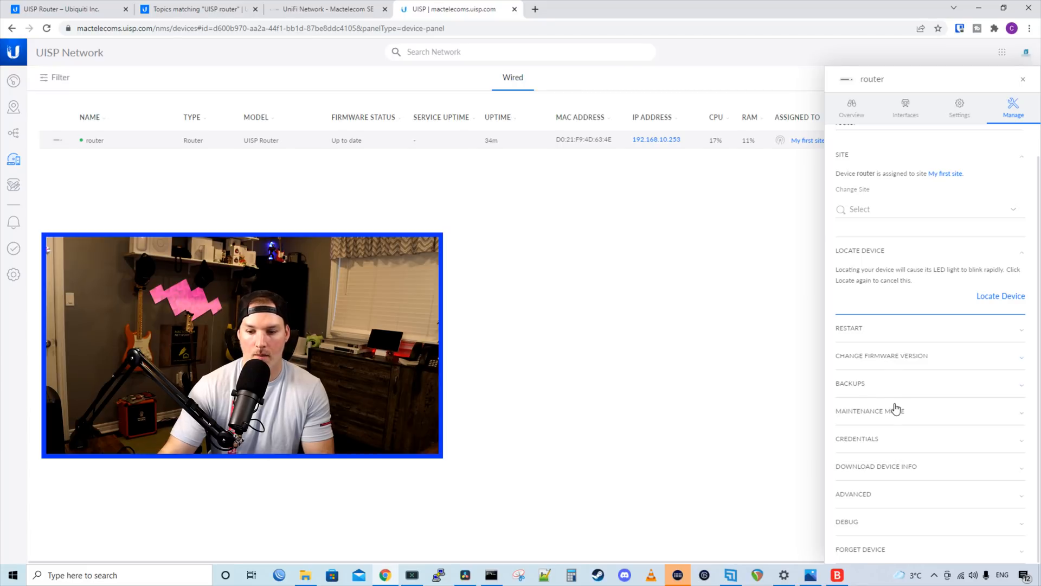
mouse_move(904, 472)
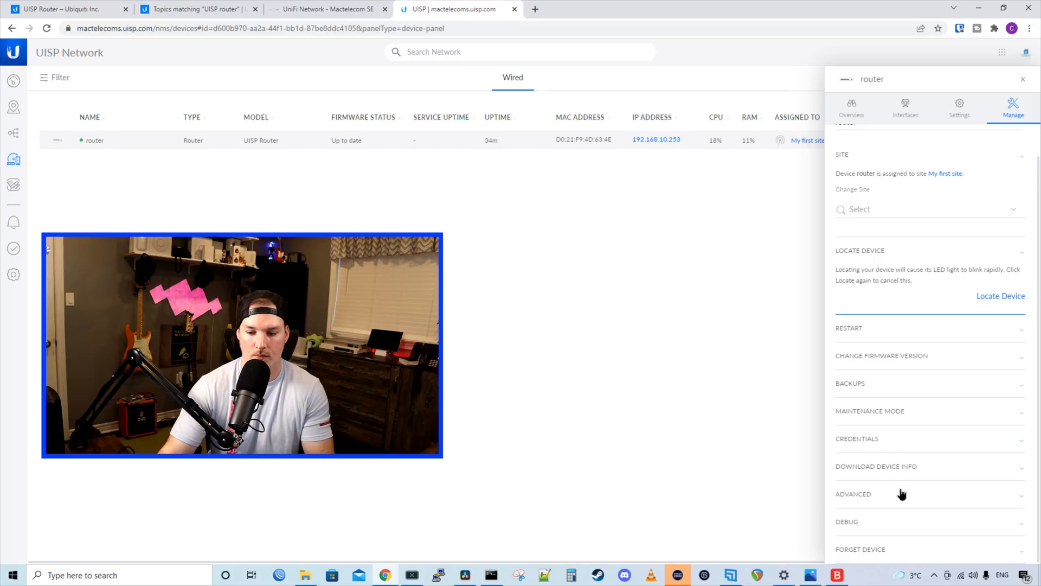
mouse_move(903, 522)
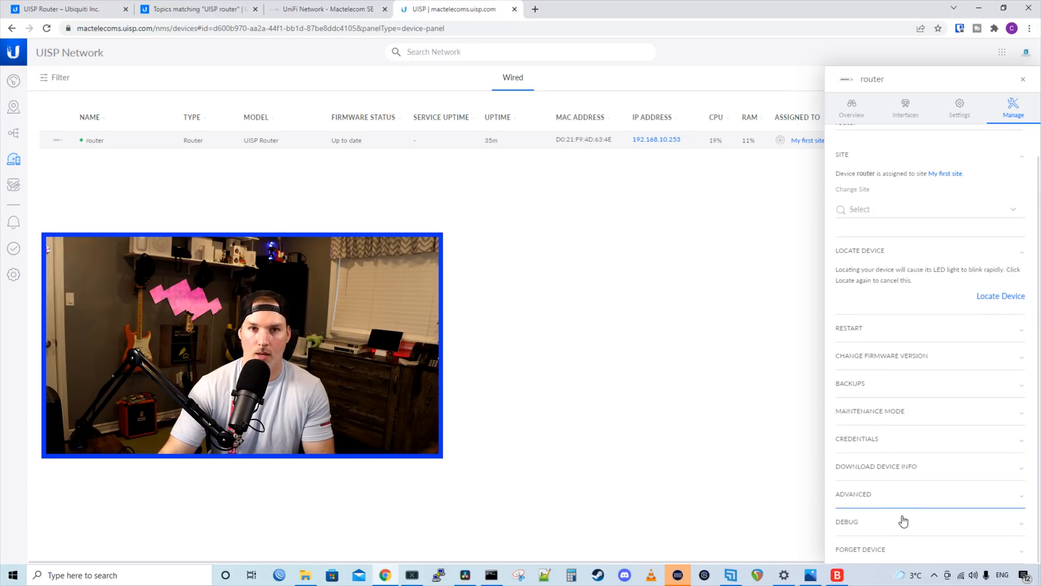
mouse_move(900, 531)
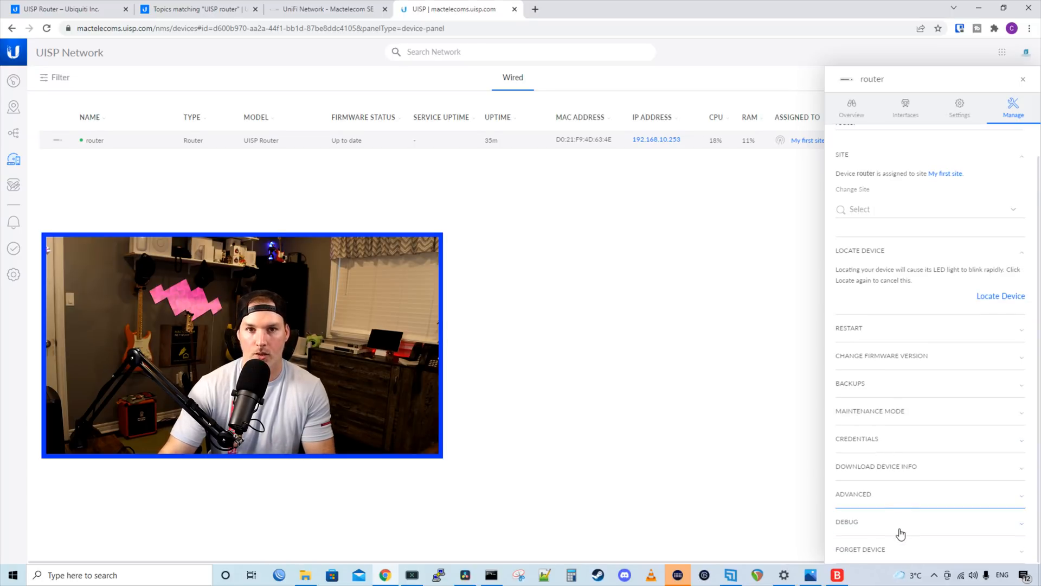
left_click(959, 106)
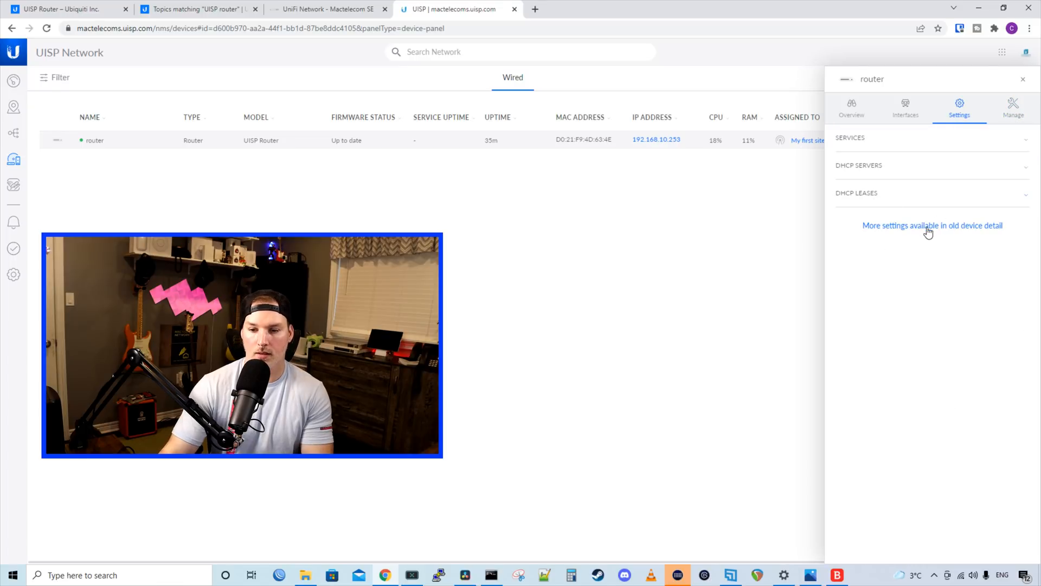
mouse_move(933, 226)
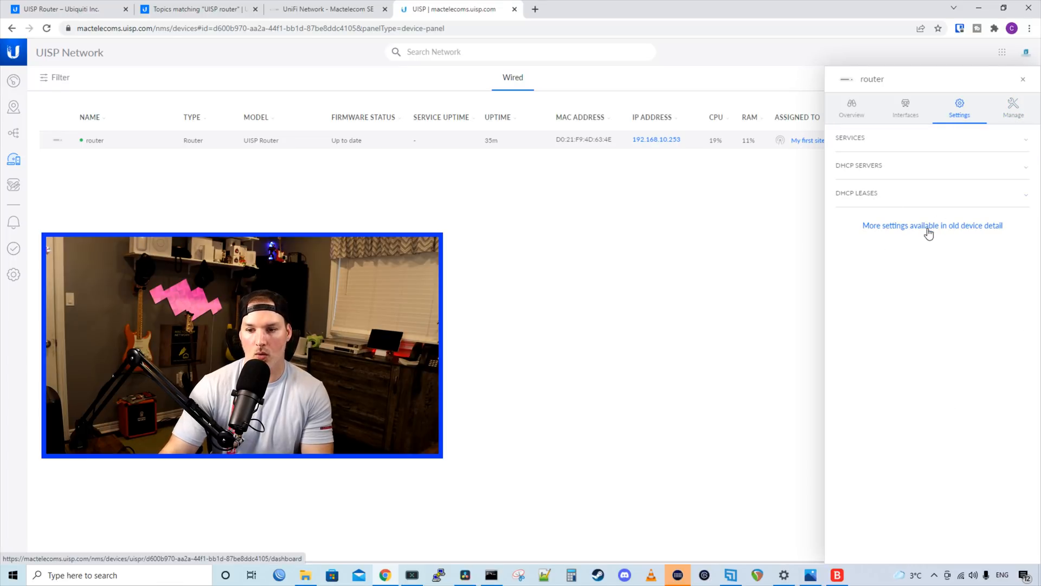
Open the older detailed device page and select the router's IP 192.168.10.253
left_click(932, 226)
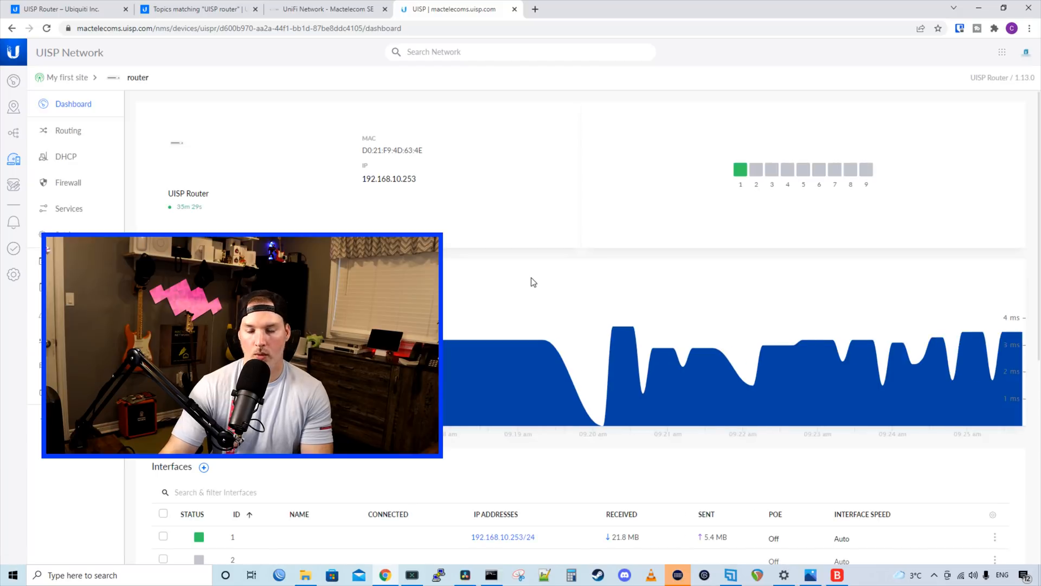
mouse_move(202, 197)
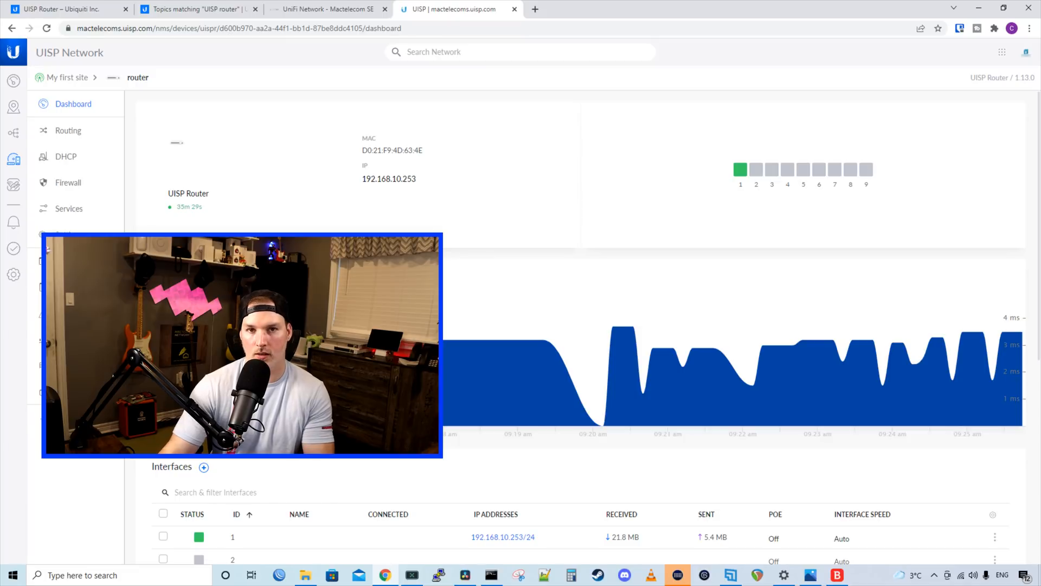
double_click(388, 179)
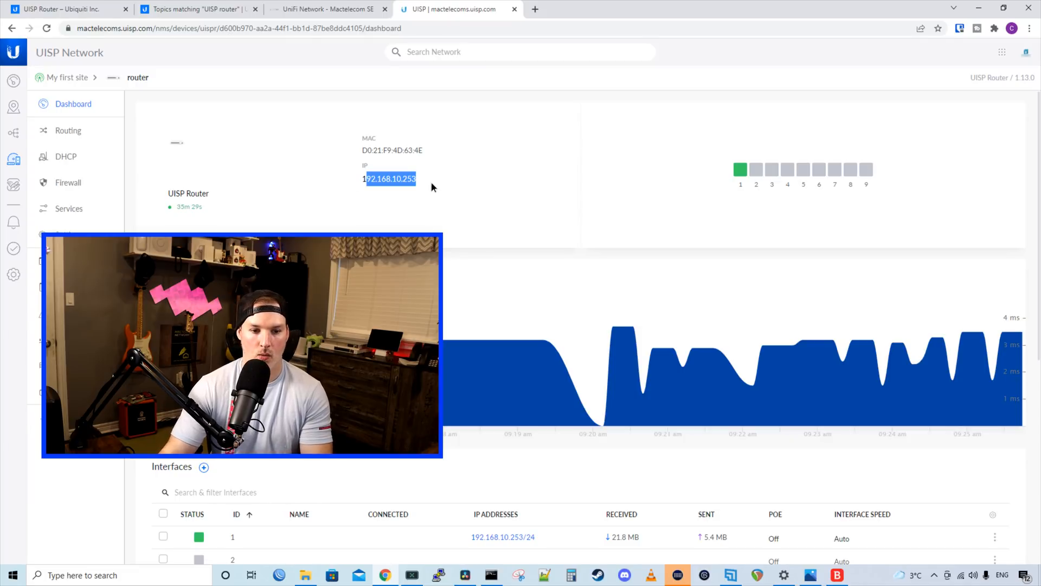
scroll("down", 3)
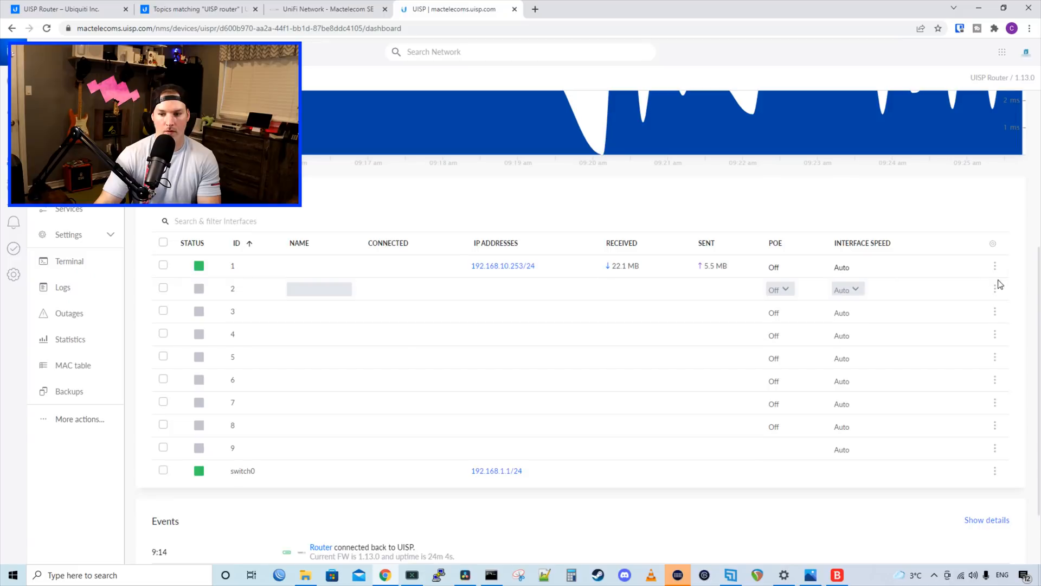
Open the switch0 interface configuration showing 192.168.1.1/24 and member ports 2–9
left_click(995, 289)
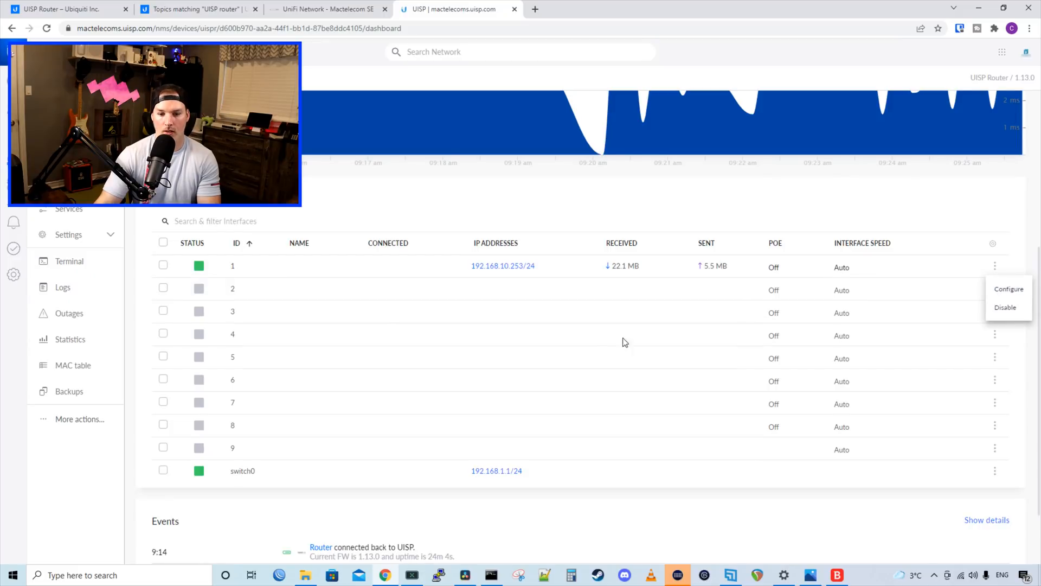
mouse_move(931, 453)
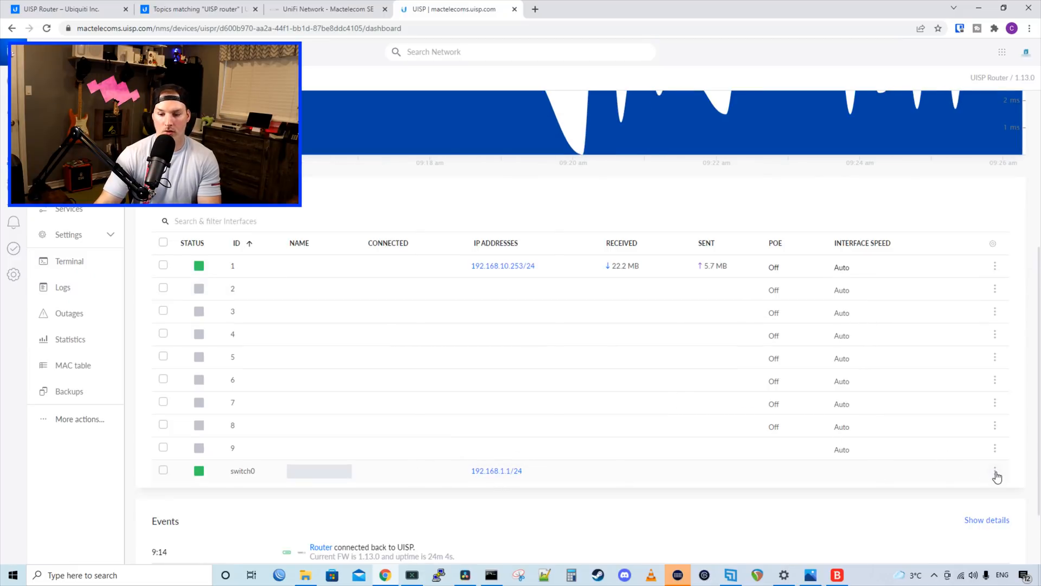
left_click(994, 470)
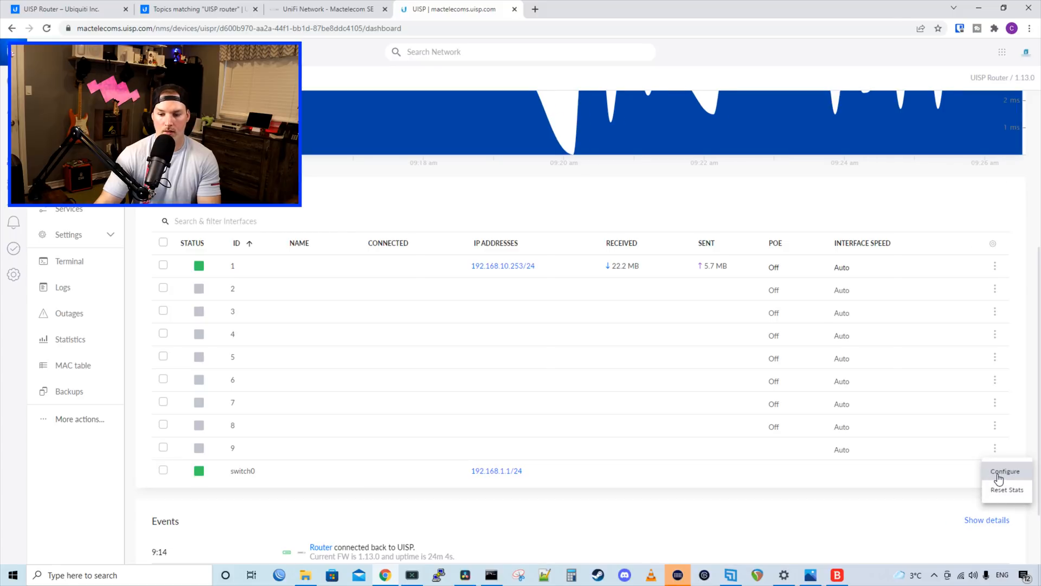
left_click(1004, 471)
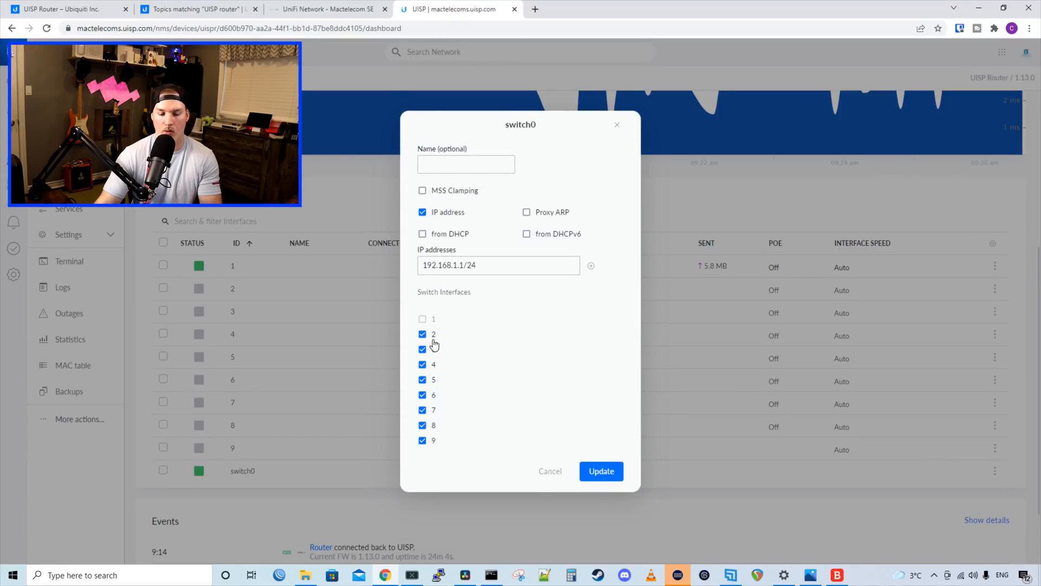
mouse_move(469, 364)
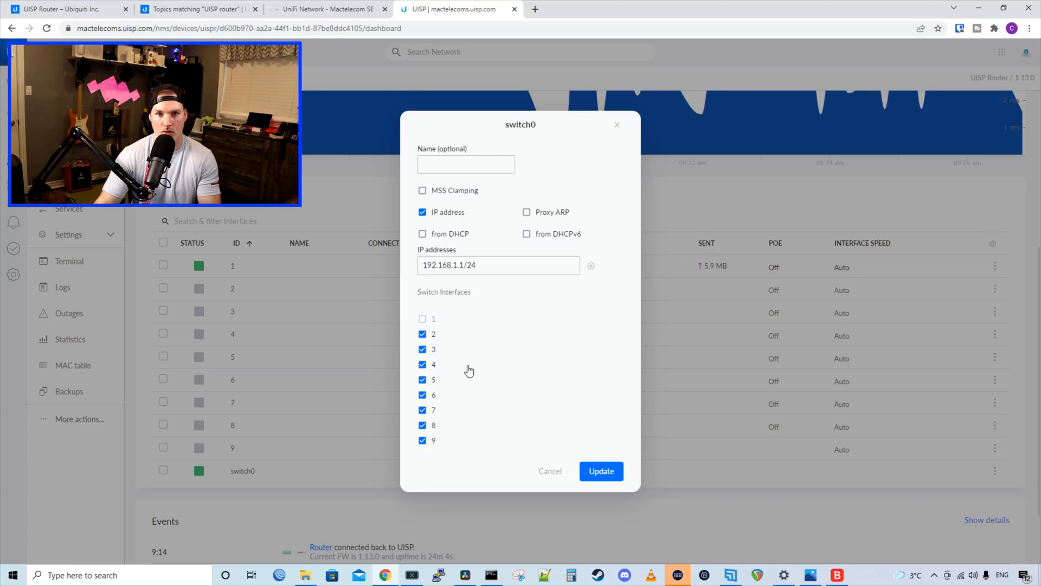
Cancel the switch0 dialog, review the four routes and empty OSPF areas, then show DHCP servers and leases
left_click(600, 471)
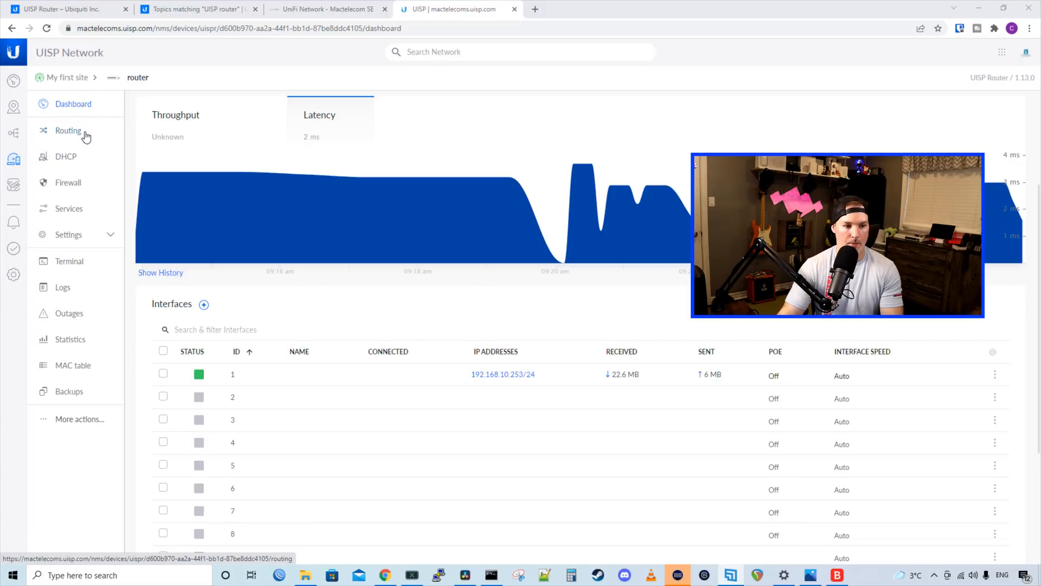
mouse_move(67, 183)
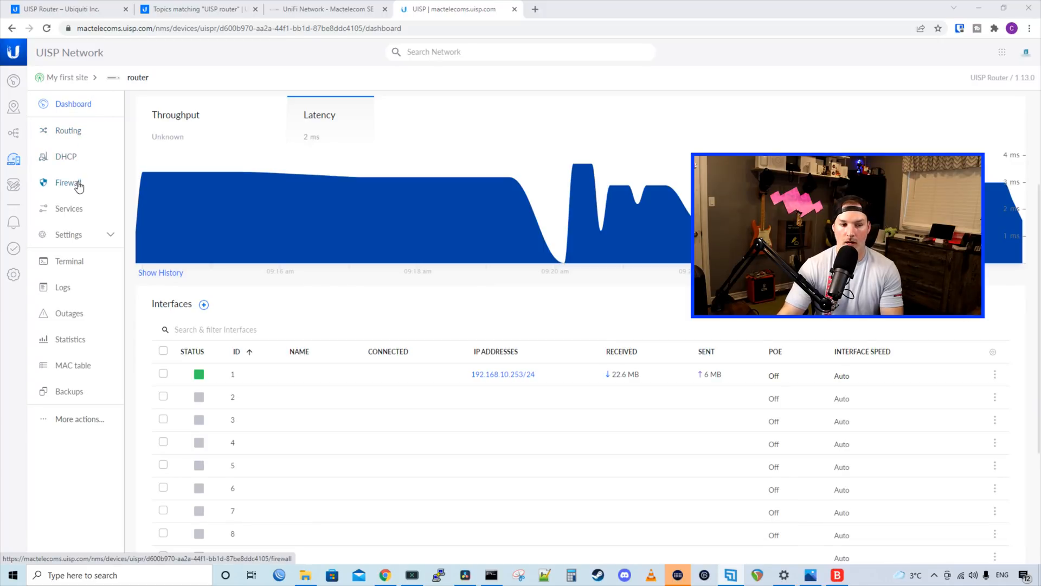
mouse_move(67, 130)
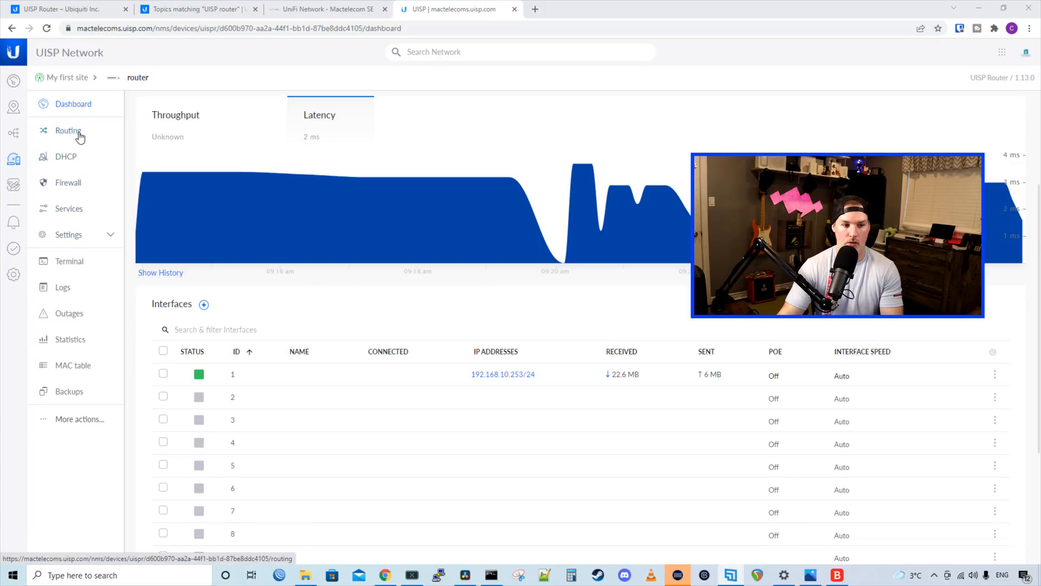
left_click(68, 130)
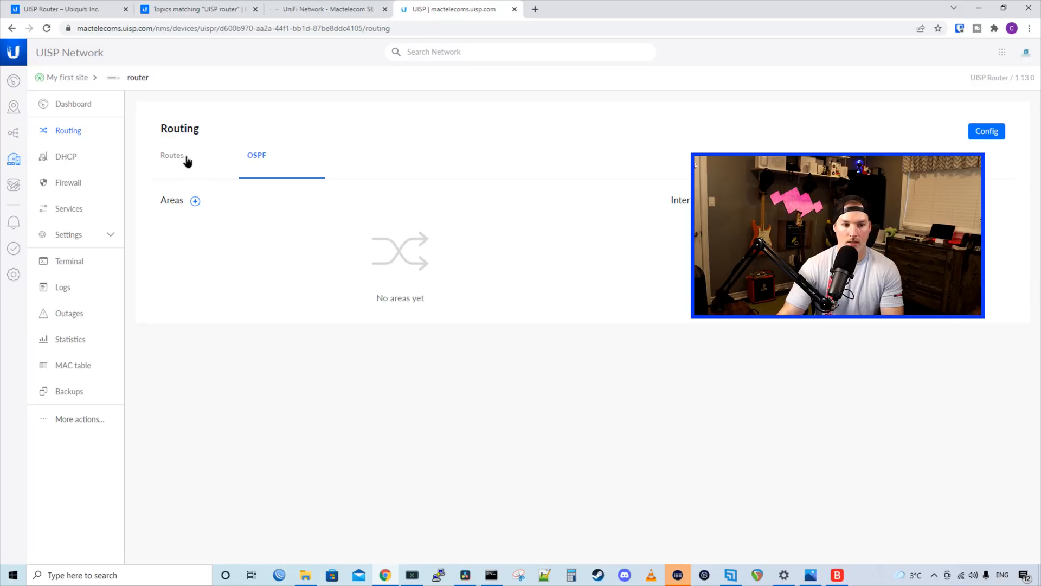
left_click(172, 155)
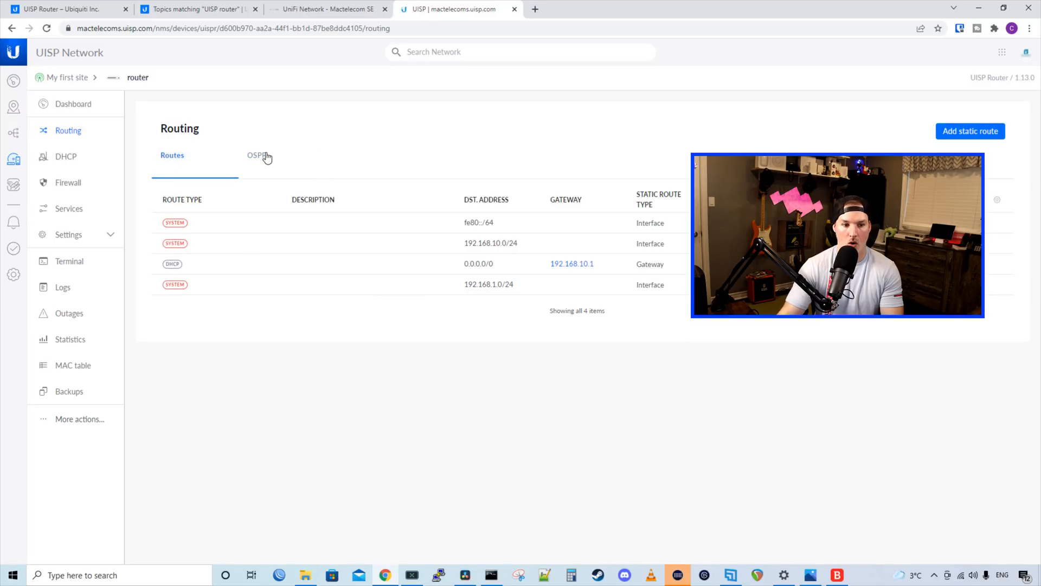
left_click(256, 155)
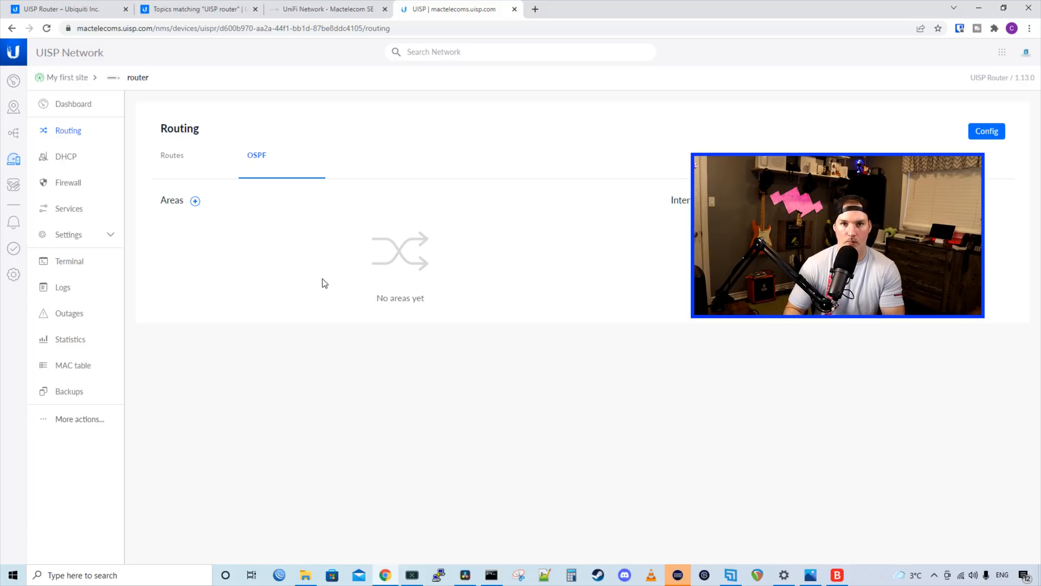
left_click(65, 156)
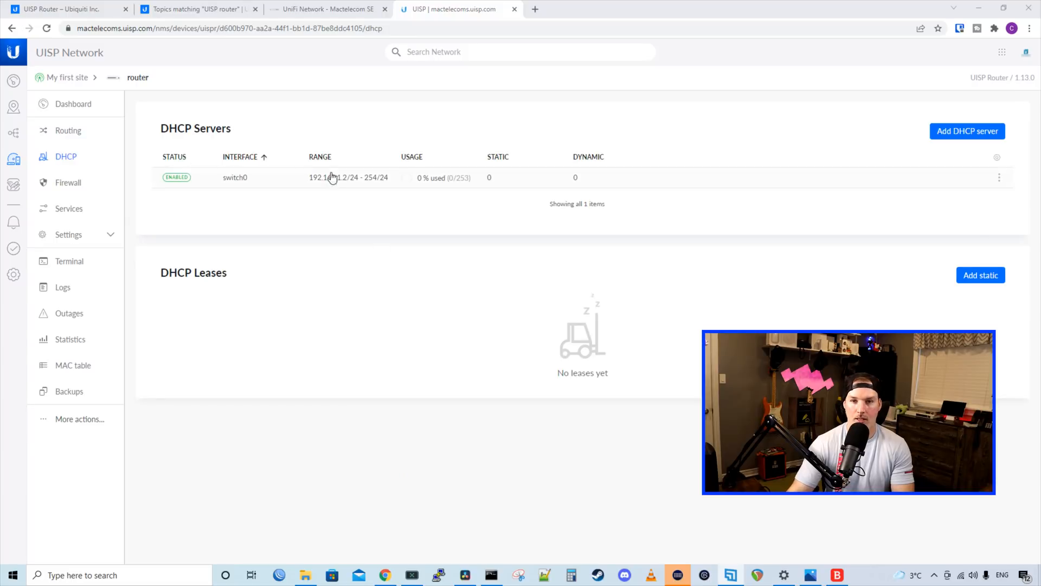
mouse_move(259, 297)
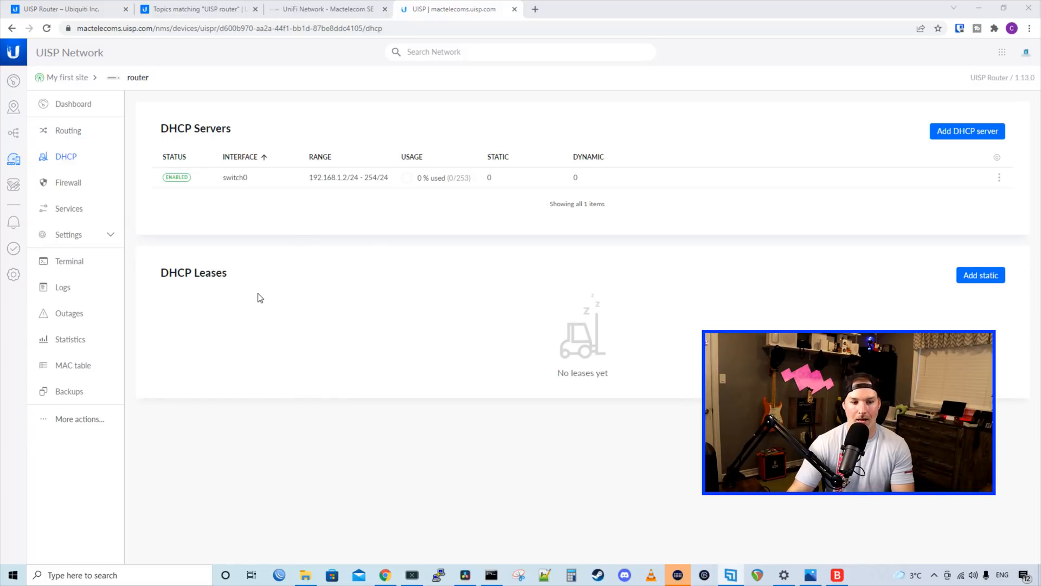
mouse_move(69, 182)
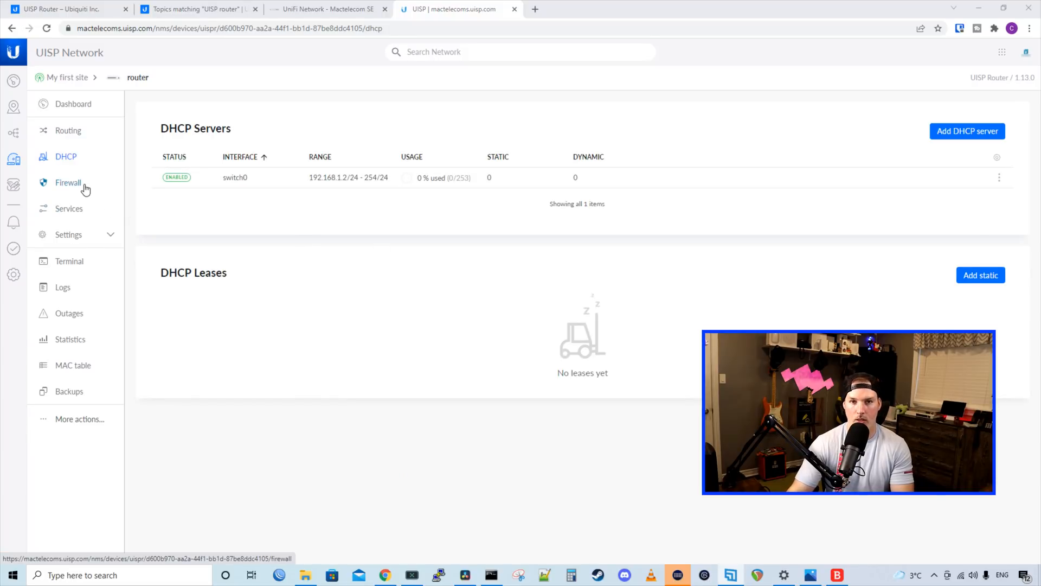
Review the NAT masquerade rule, firewall filter rules and groups, then show the UISP device settings
left_click(67, 183)
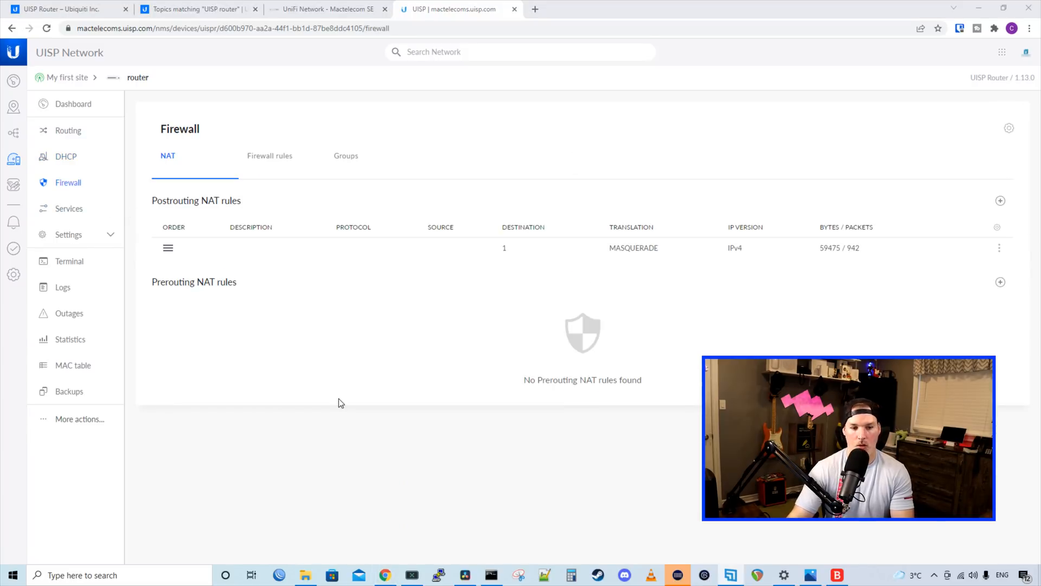
mouse_move(239, 307)
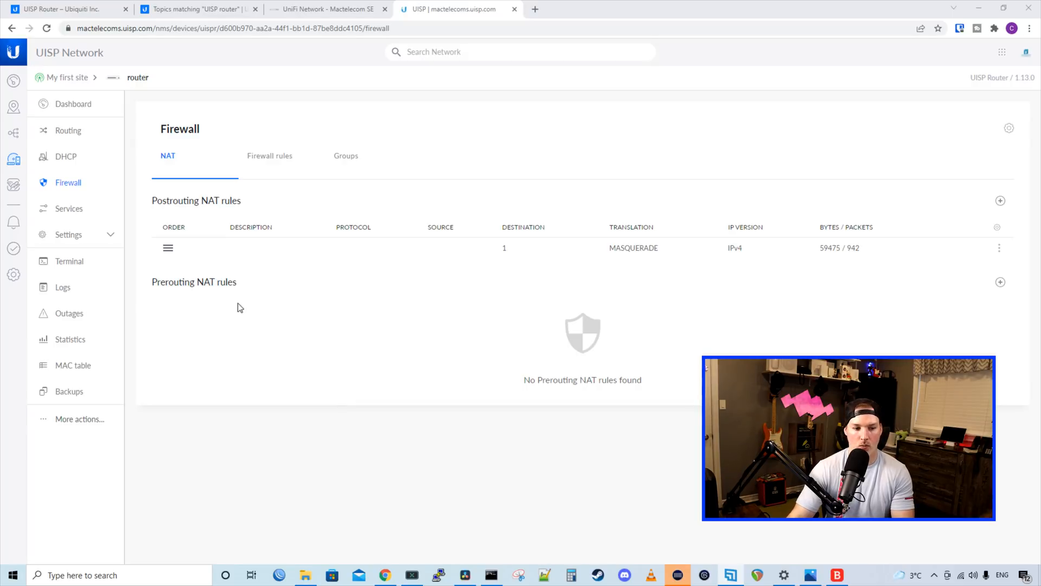
mouse_move(275, 157)
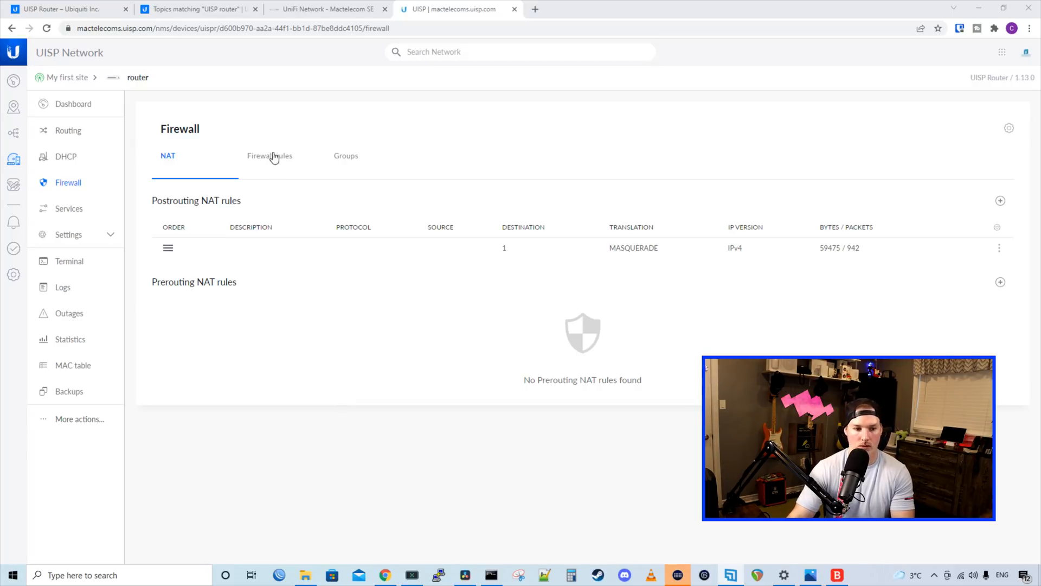
left_click(270, 155)
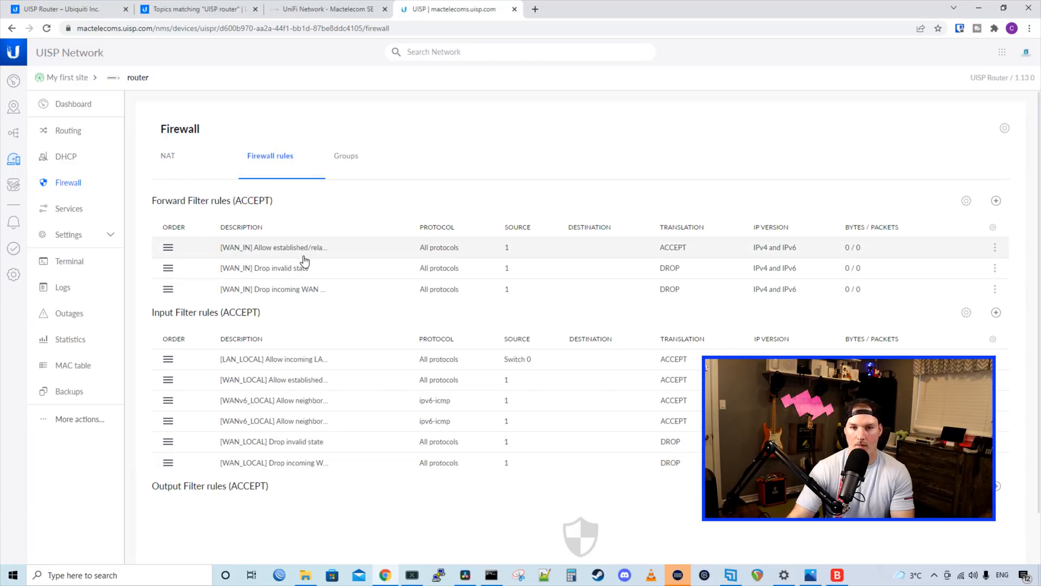
mouse_move(226, 239)
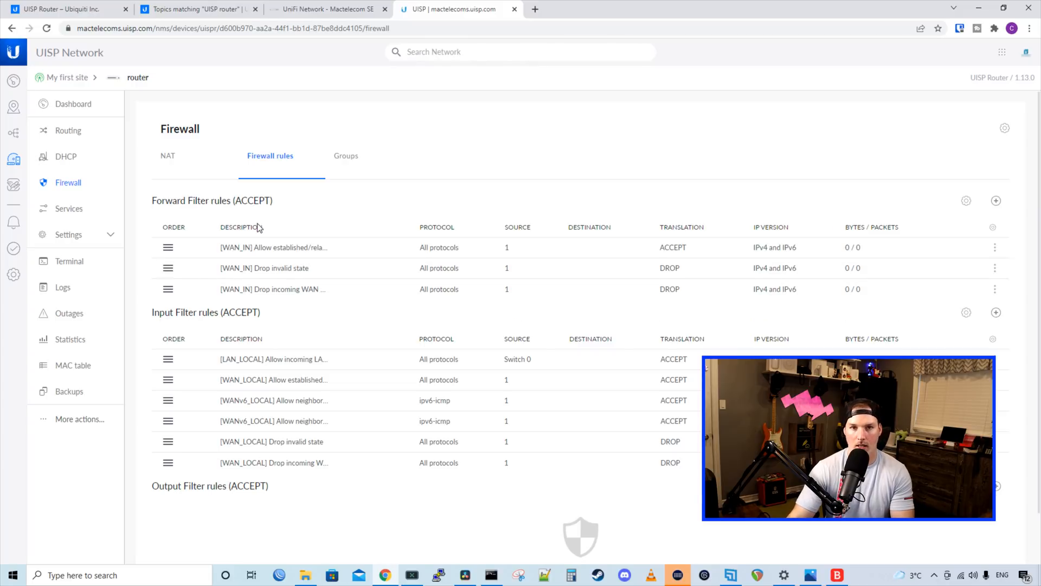
scroll("down", 3)
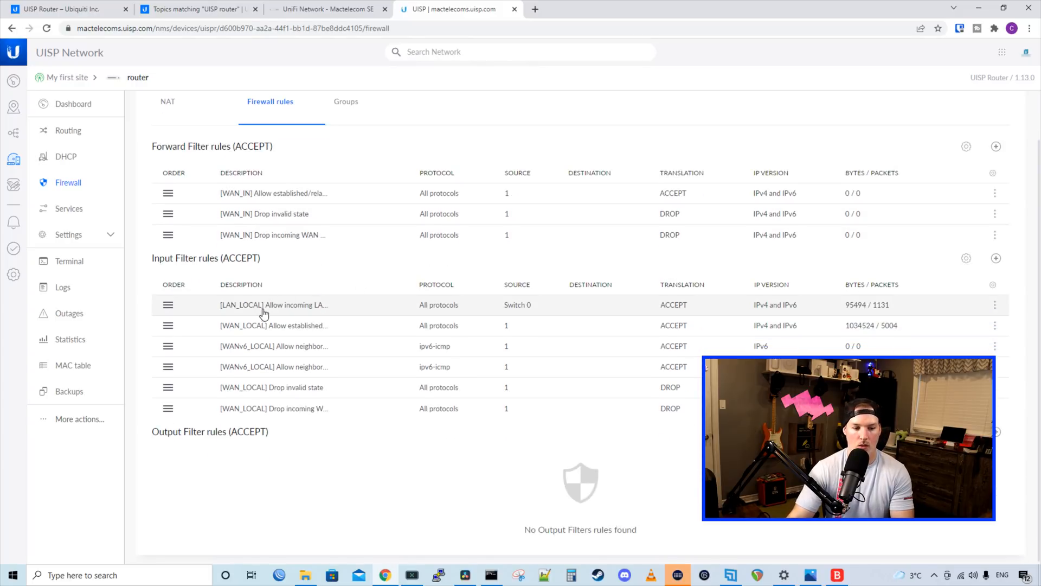
mouse_move(286, 440)
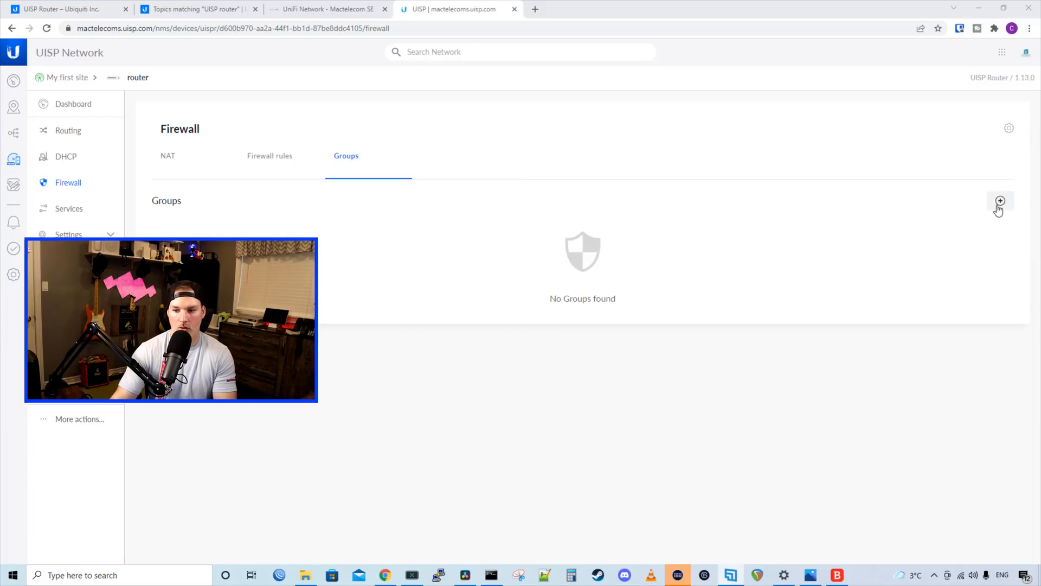
left_click(1001, 201)
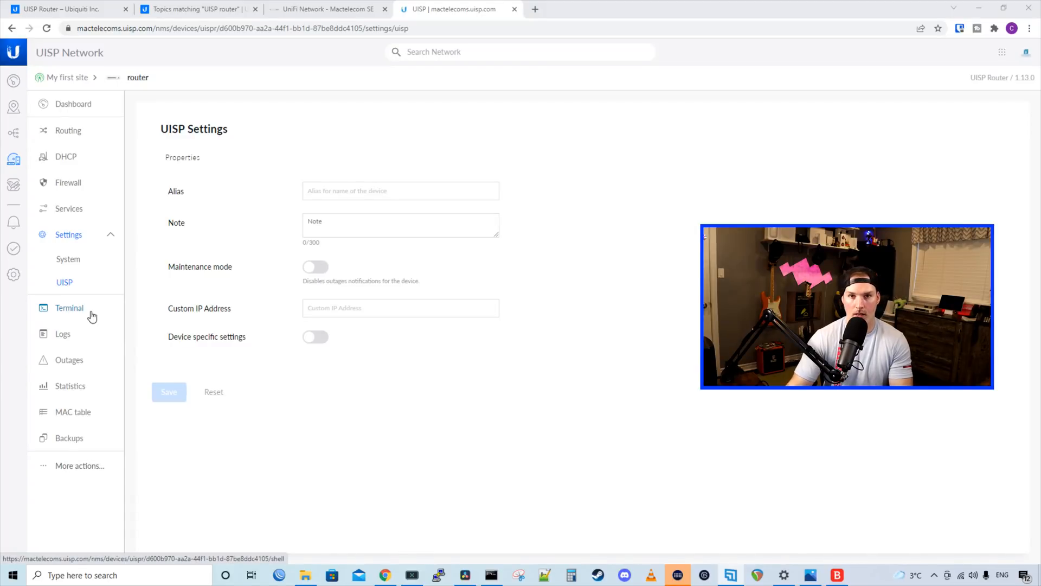
View the router's terminal login prompt, its two log entries and the Outages page reporting none detected
left_click(69, 307)
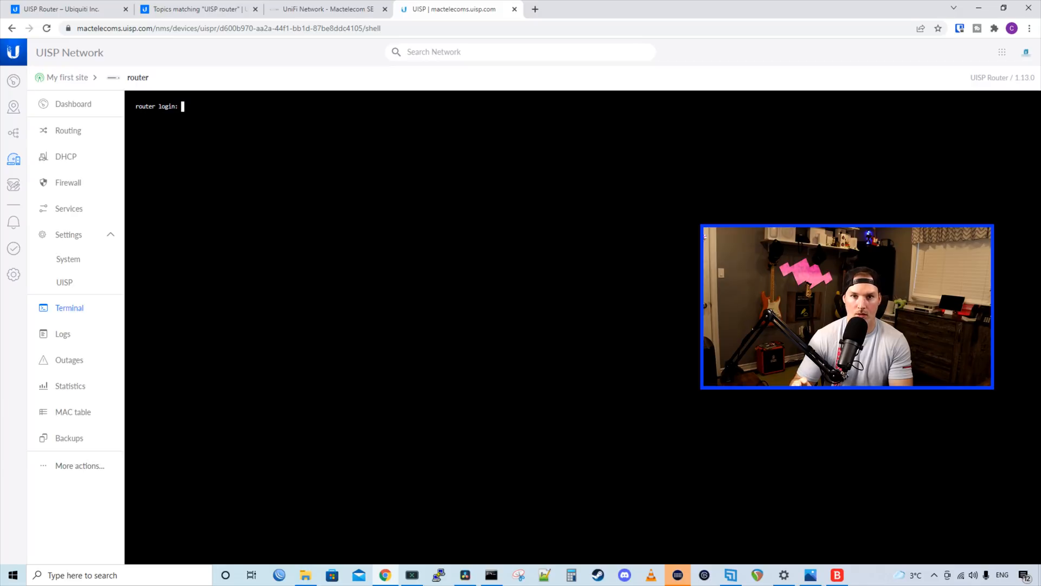
left_click(63, 333)
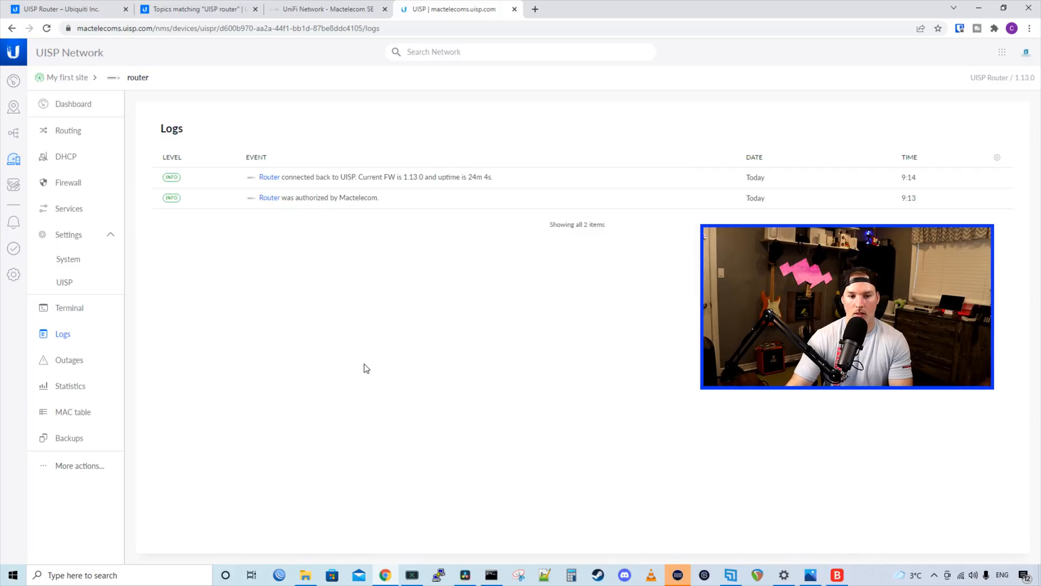
mouse_move(370, 246)
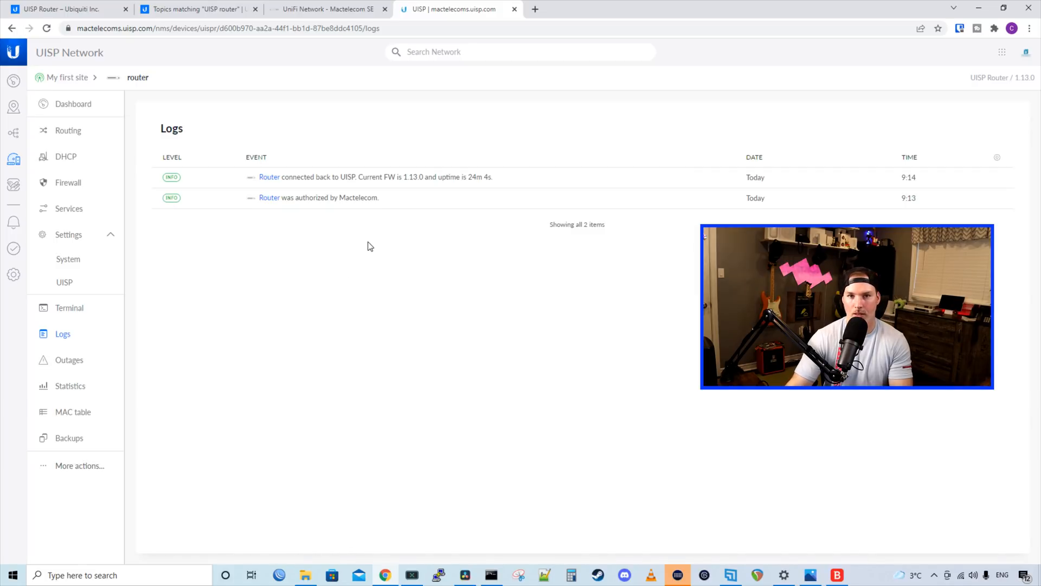
mouse_move(69, 360)
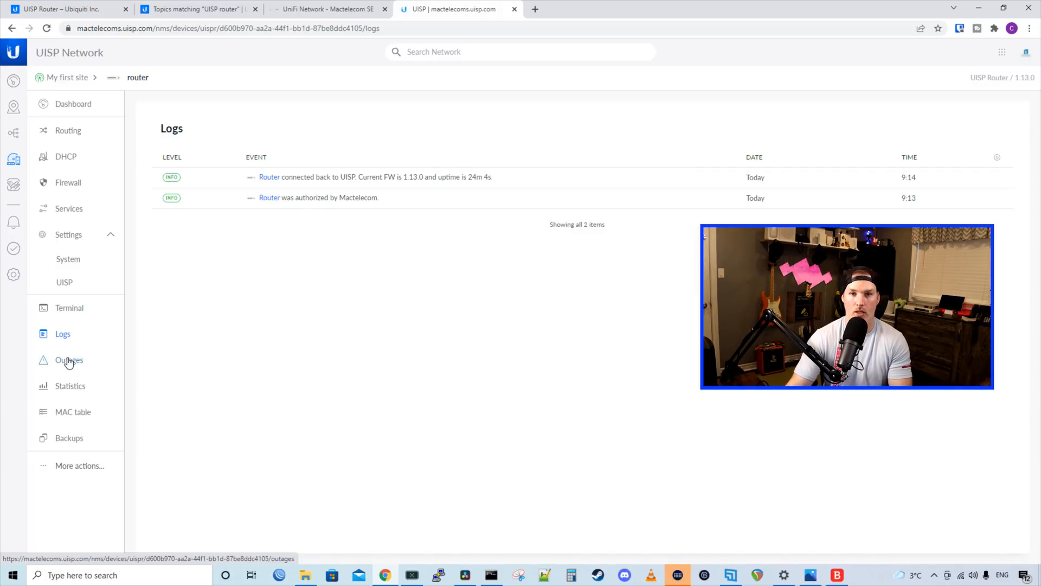
left_click(69, 359)
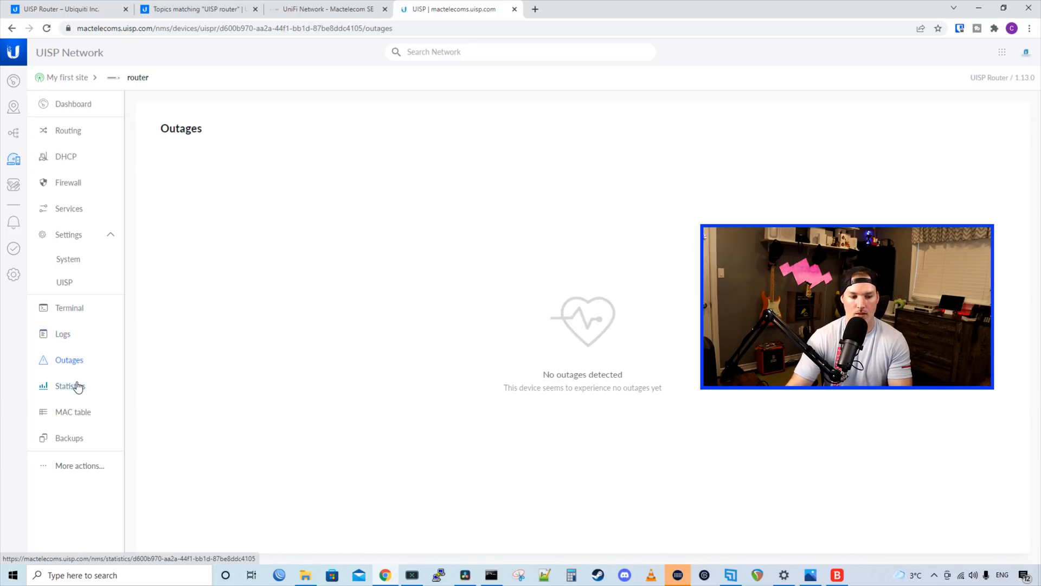
mouse_move(70, 438)
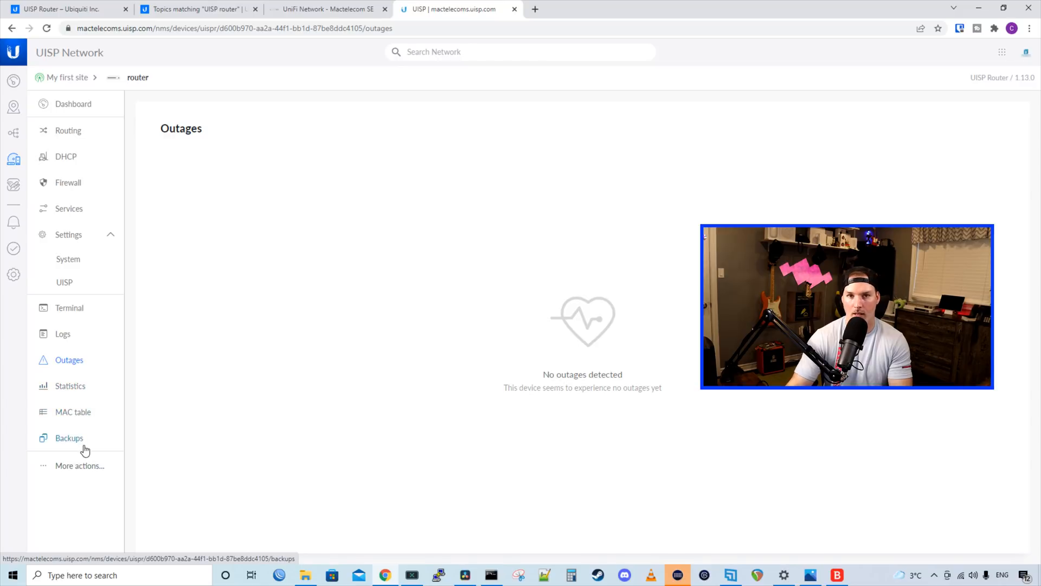